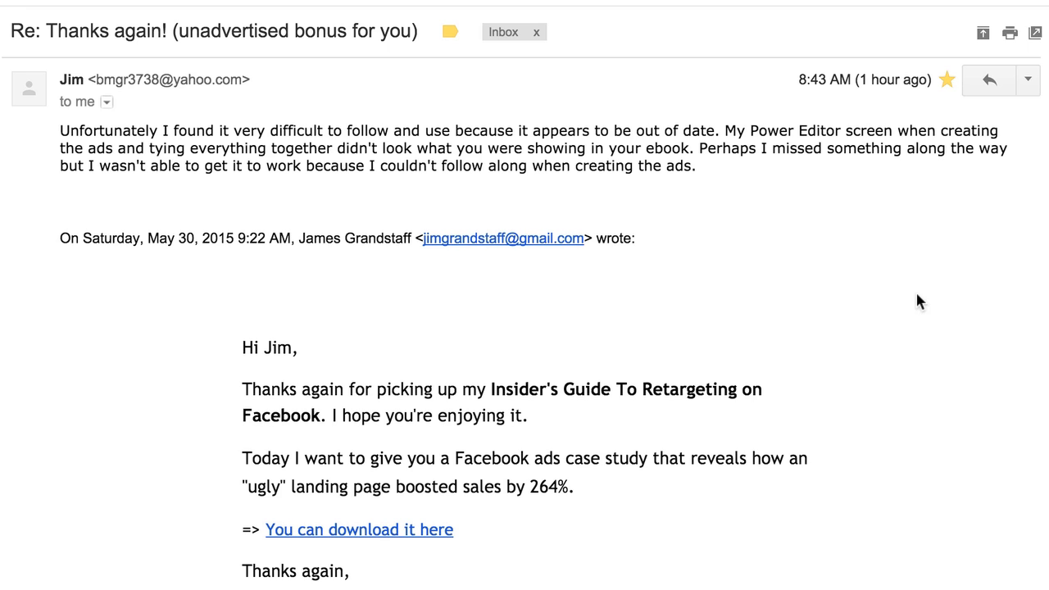
mouse_move(334, 233)
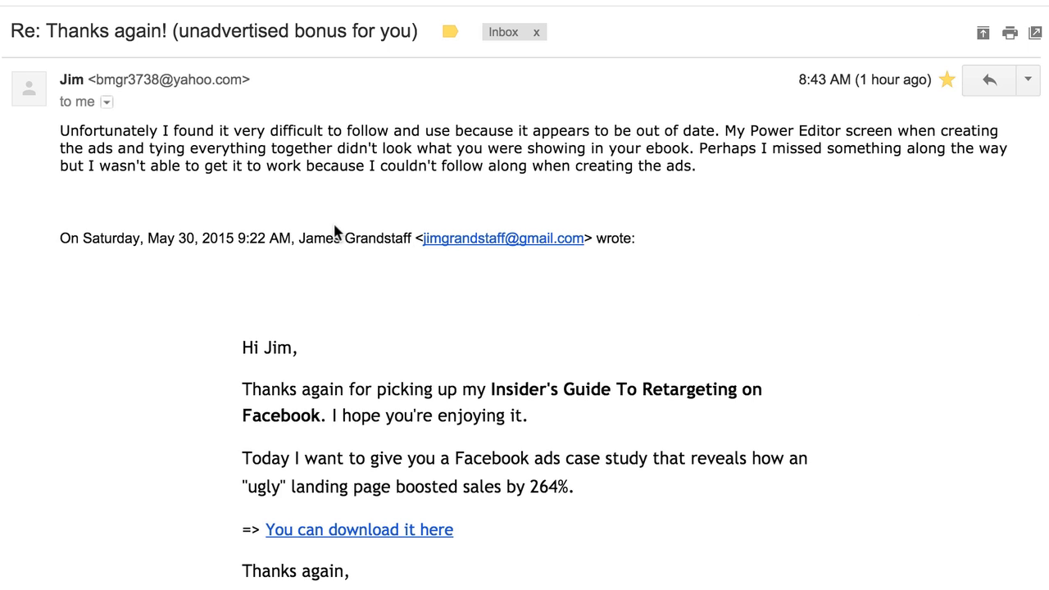
mouse_move(227, 221)
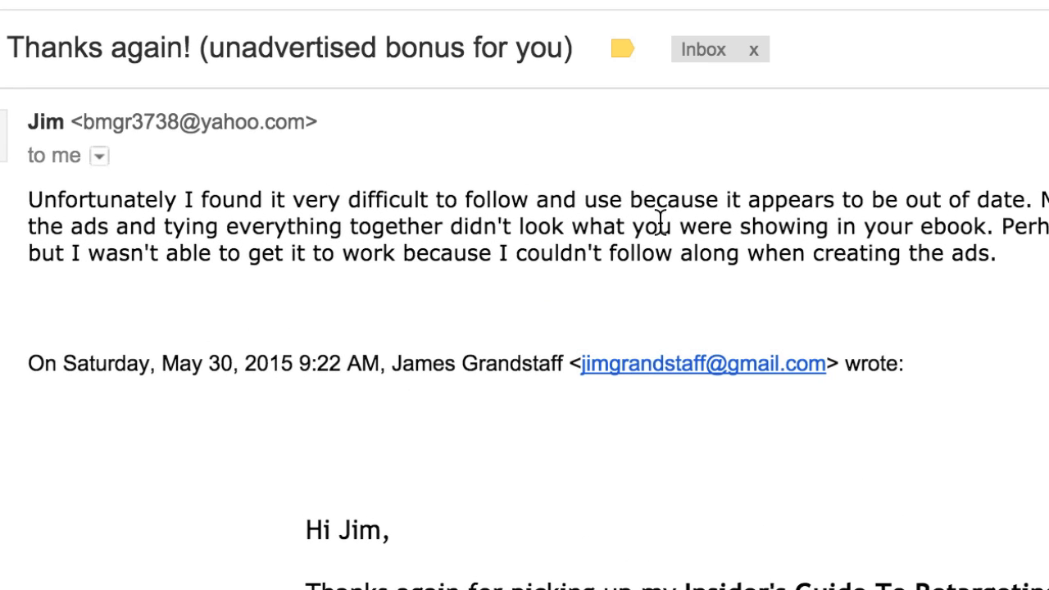
mouse_move(921, 211)
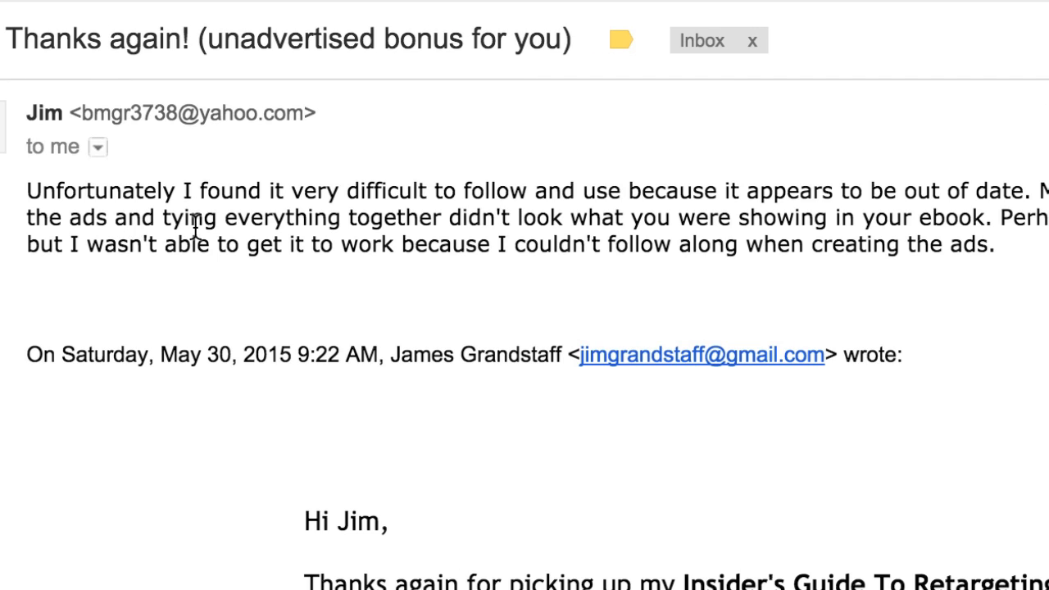
mouse_move(687, 232)
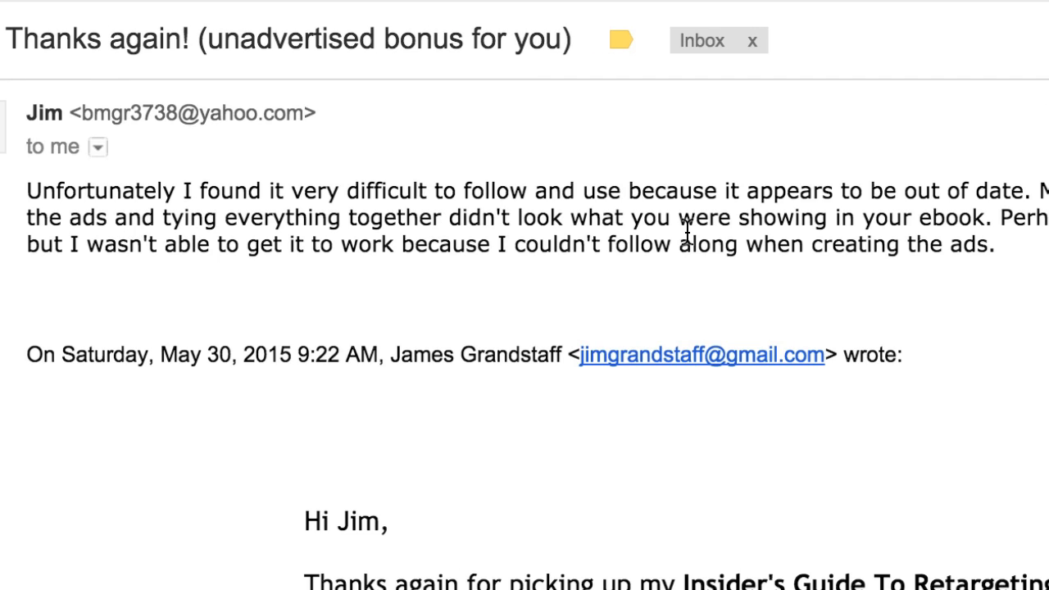
mouse_move(799, 232)
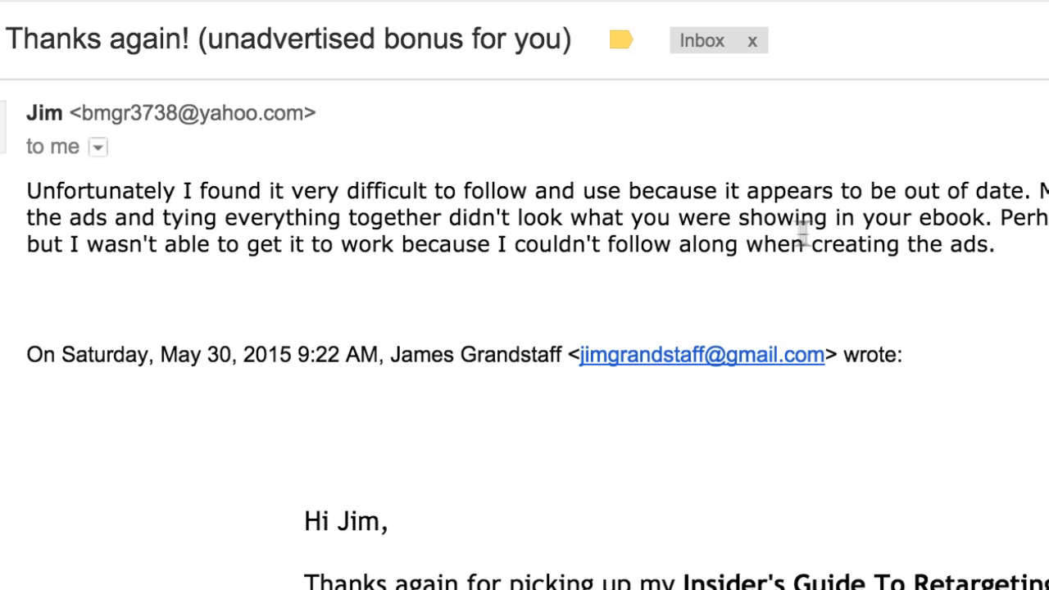
Step: Scroll through the Gmail message while moving over to Power Editor's ads view
scroll("right", 3)
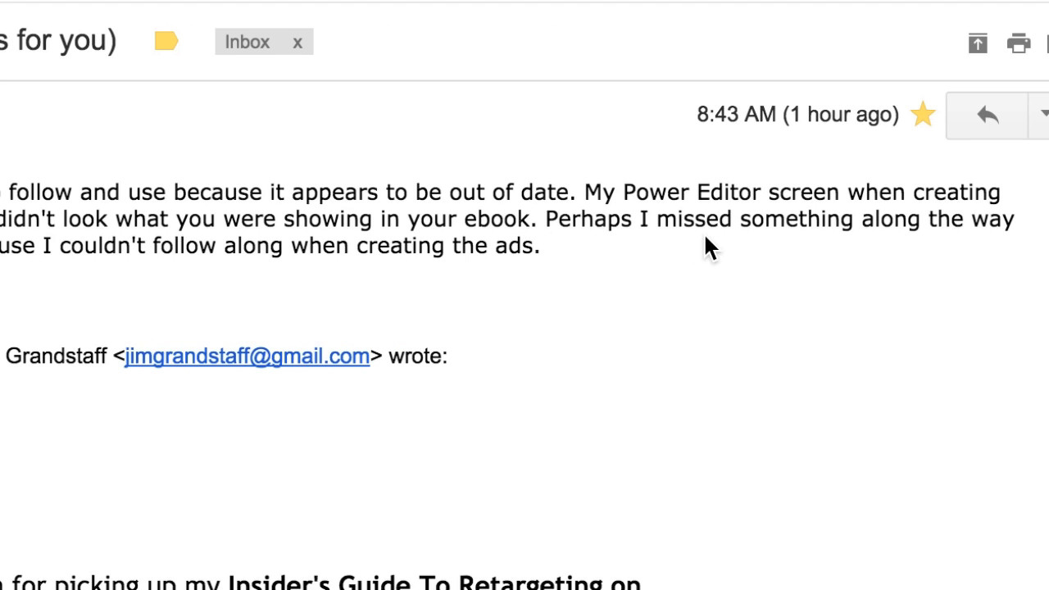
scroll("up", 3)
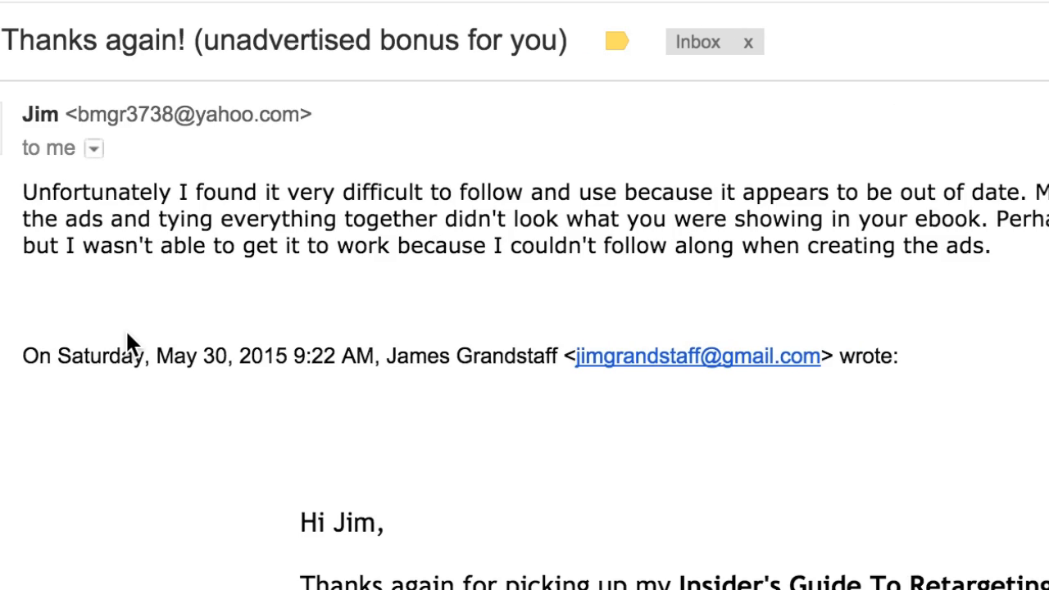
mouse_move(750, 296)
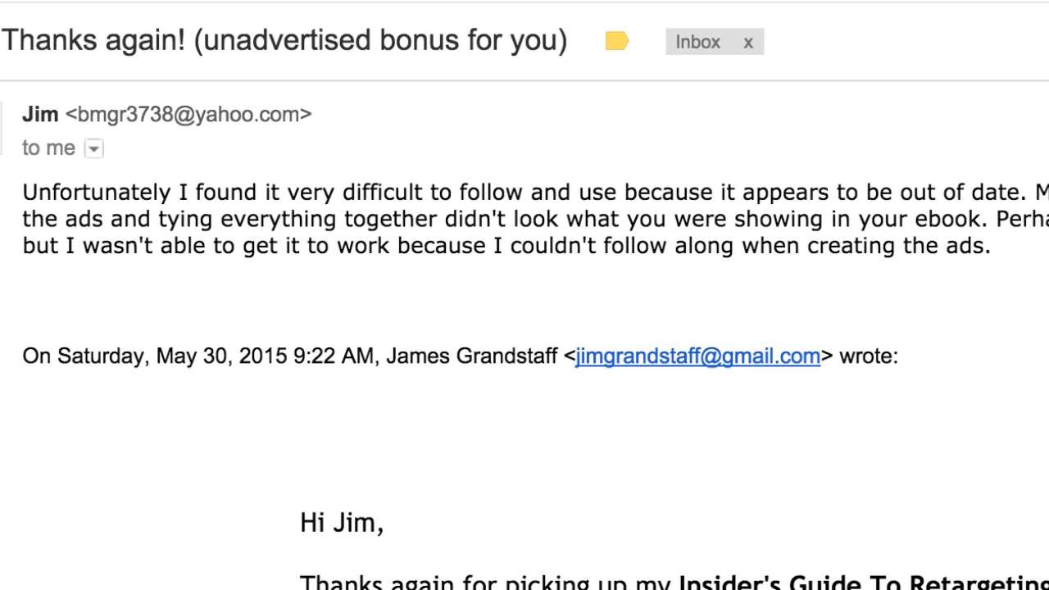
scroll("down", 3)
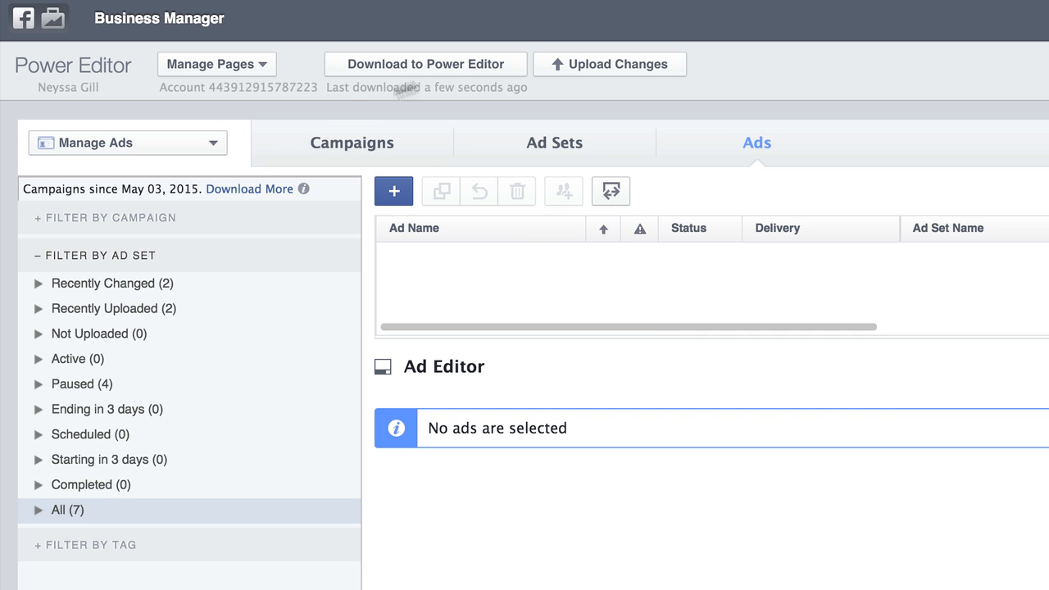
Step: Download the ad account's campaigns to Power Editor and dismiss the progress notice
left_click(426, 64)
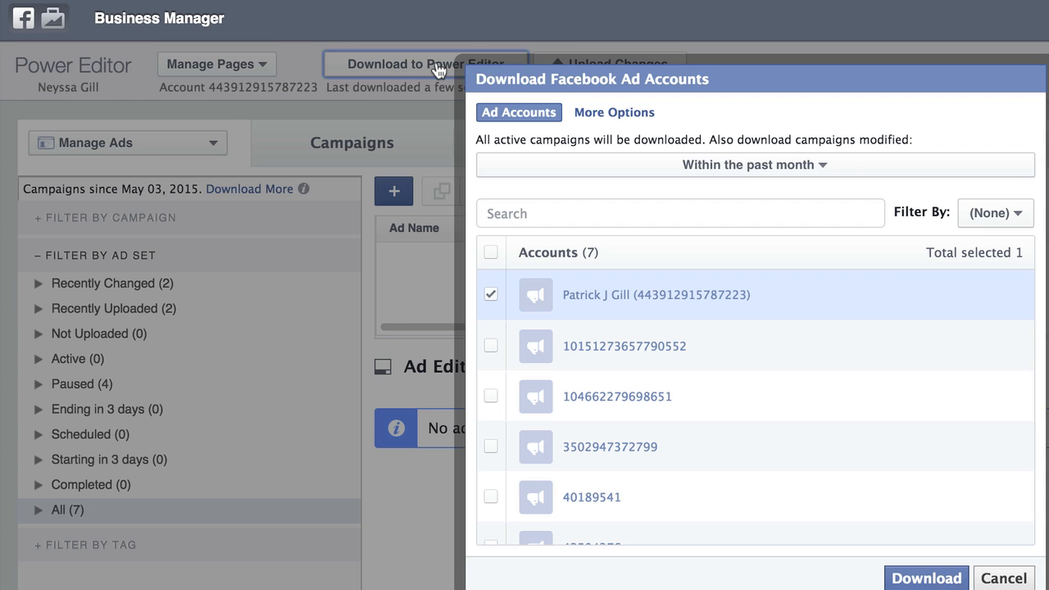
mouse_move(577, 455)
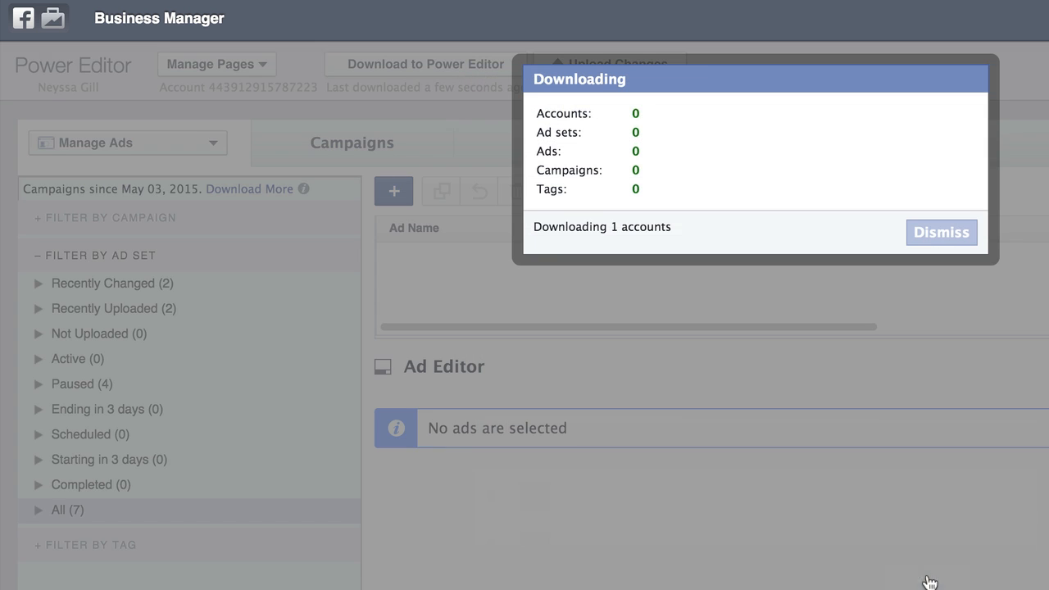
left_click(941, 232)
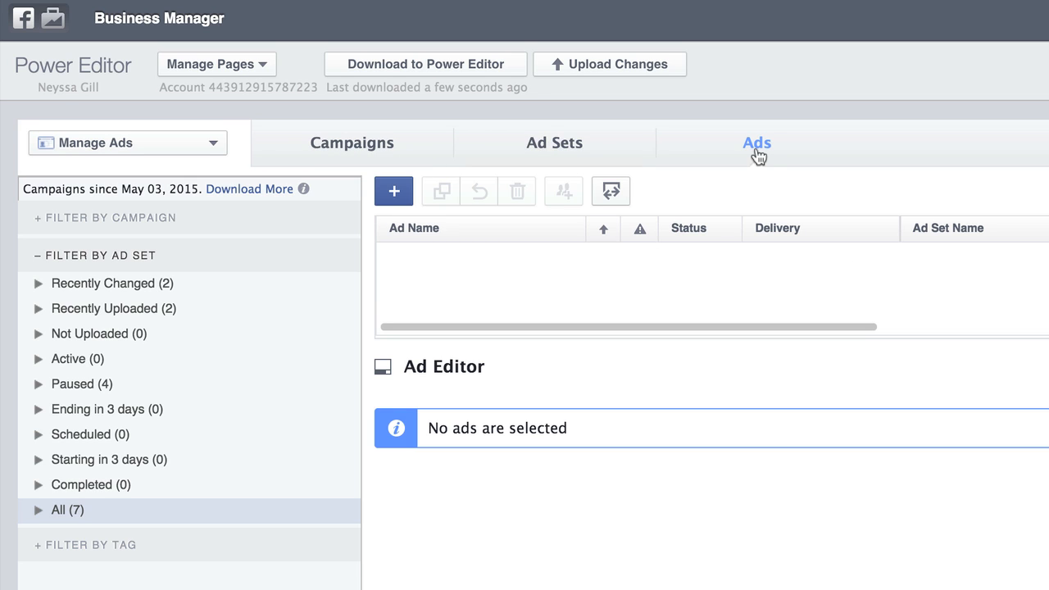
Step: Create campaign 'Test 1' with the Website Conversions objective from the Campaigns list
left_click(350, 141)
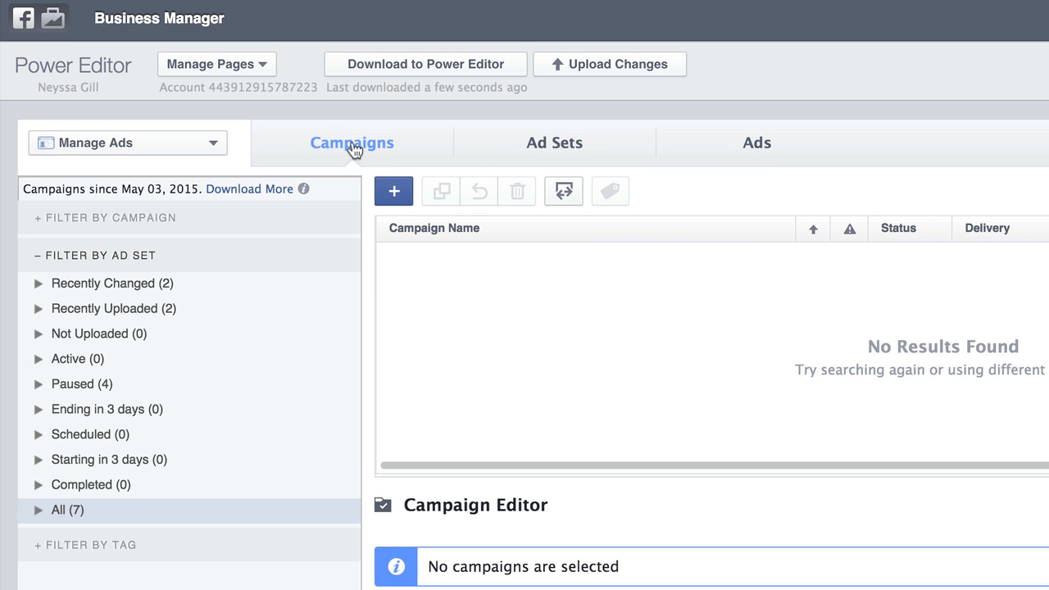
mouse_move(393, 190)
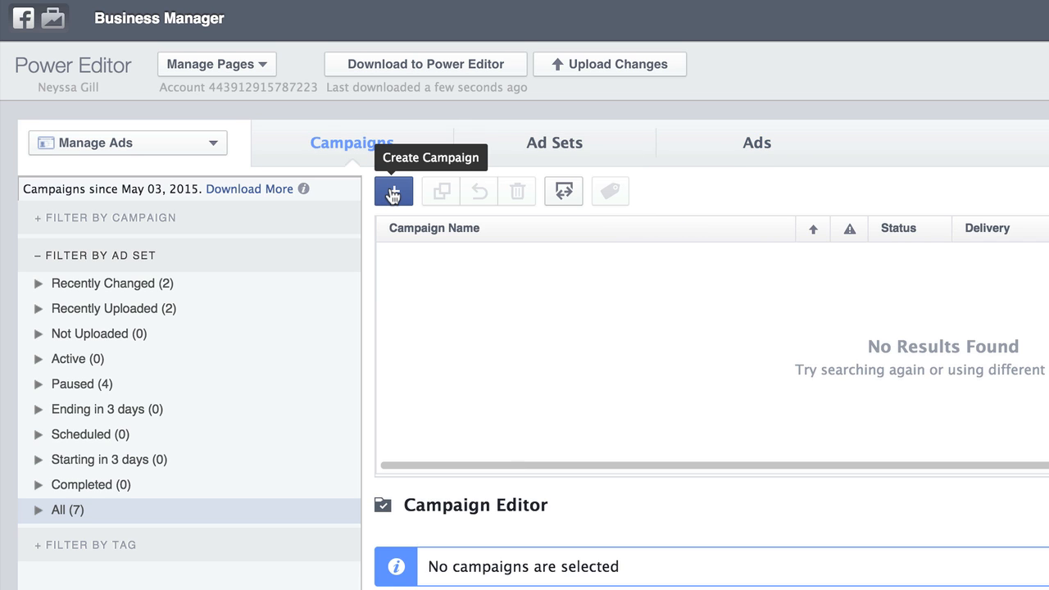
left_click(394, 190)
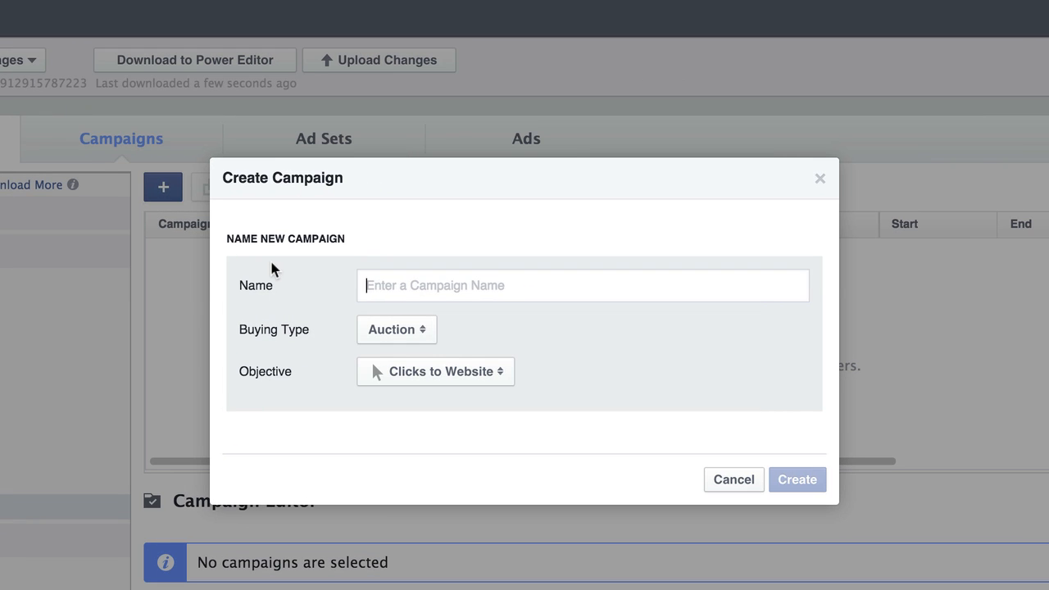
type("Test 1")
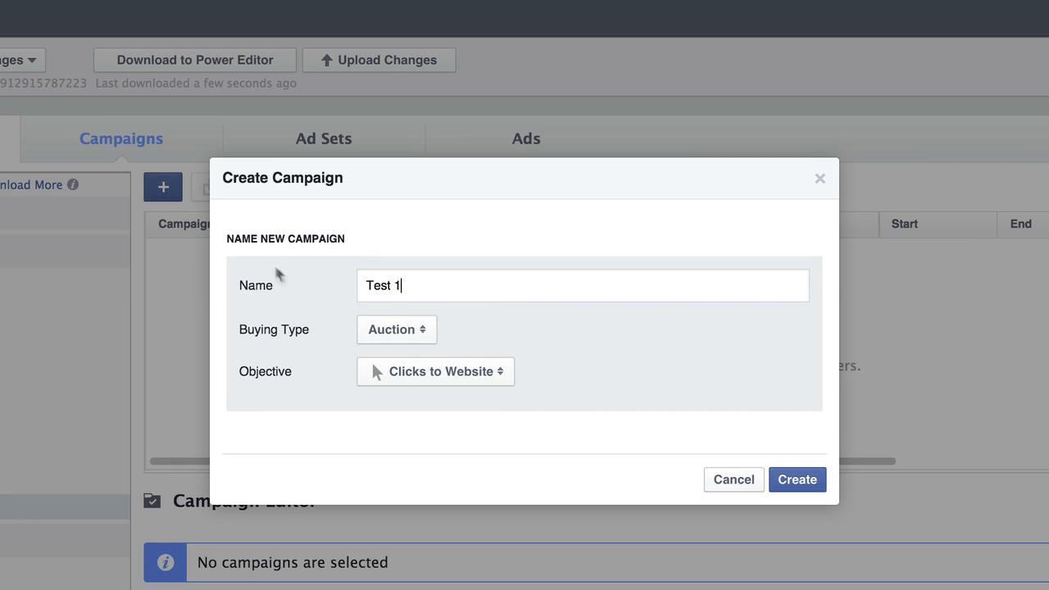
mouse_move(402, 344)
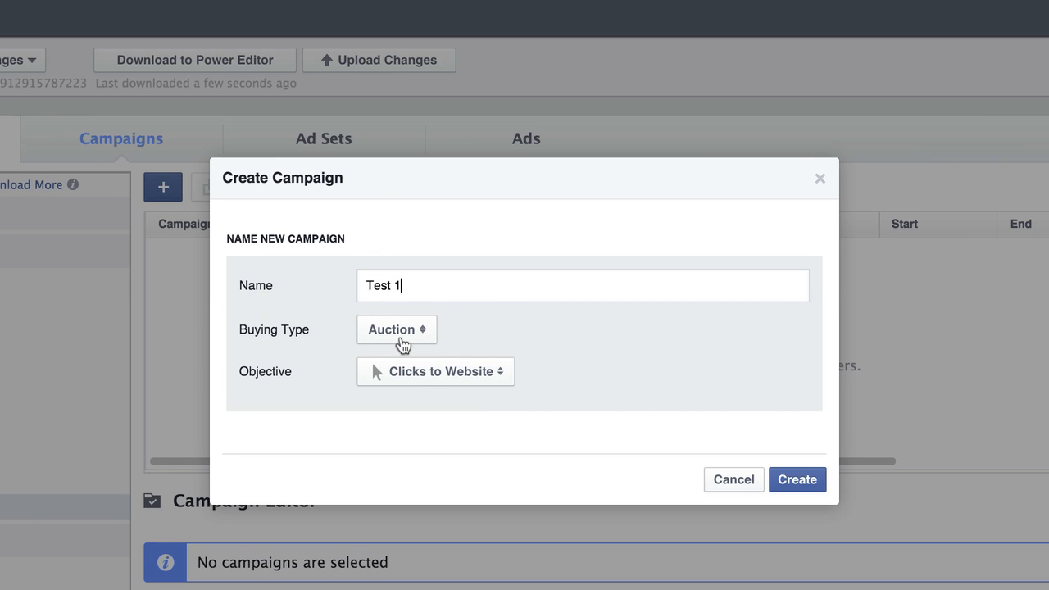
mouse_move(241, 382)
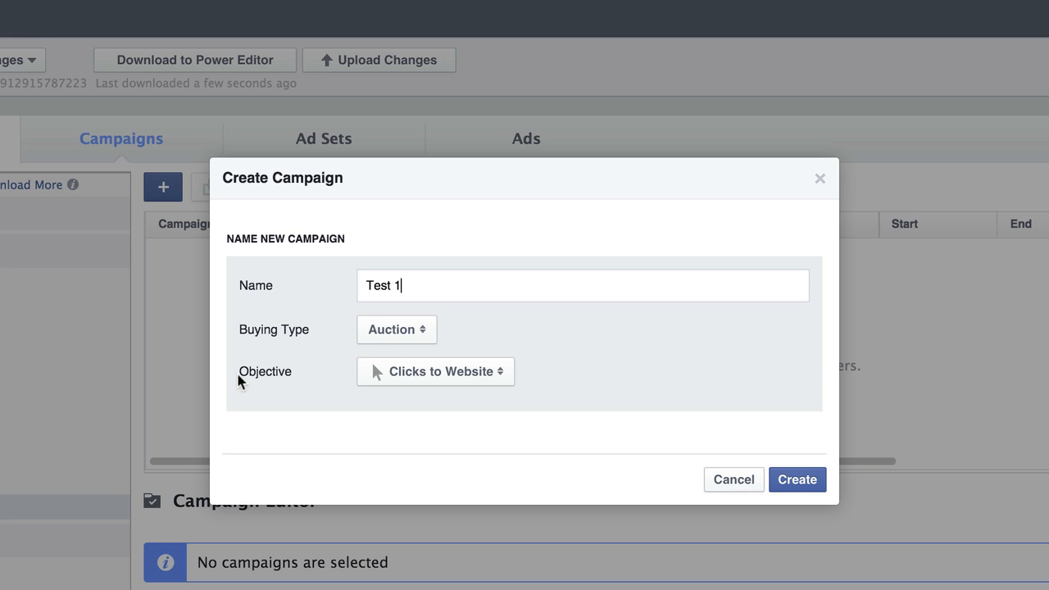
left_click(436, 370)
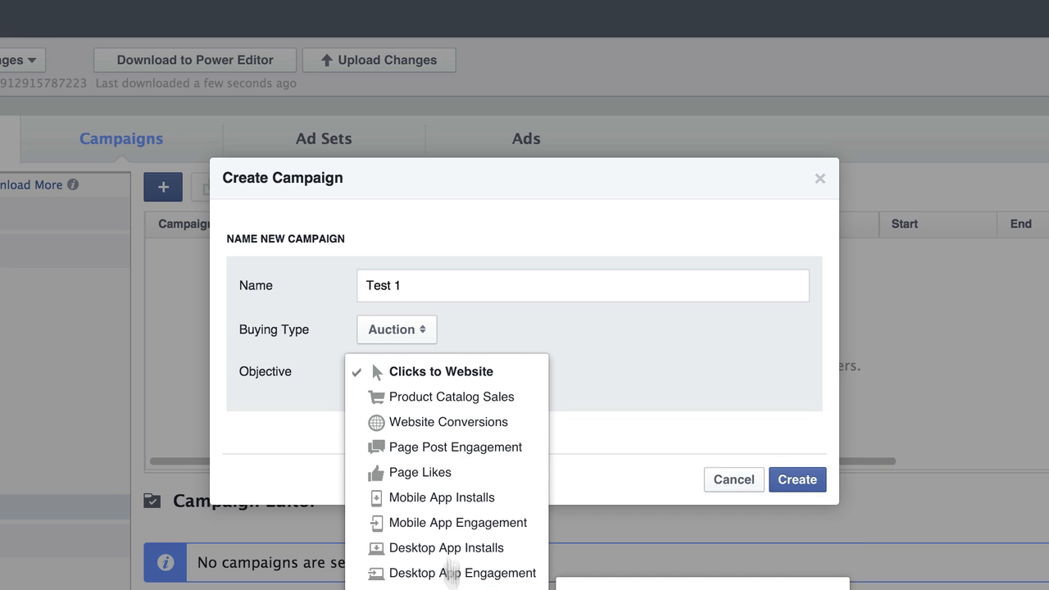
mouse_move(439, 370)
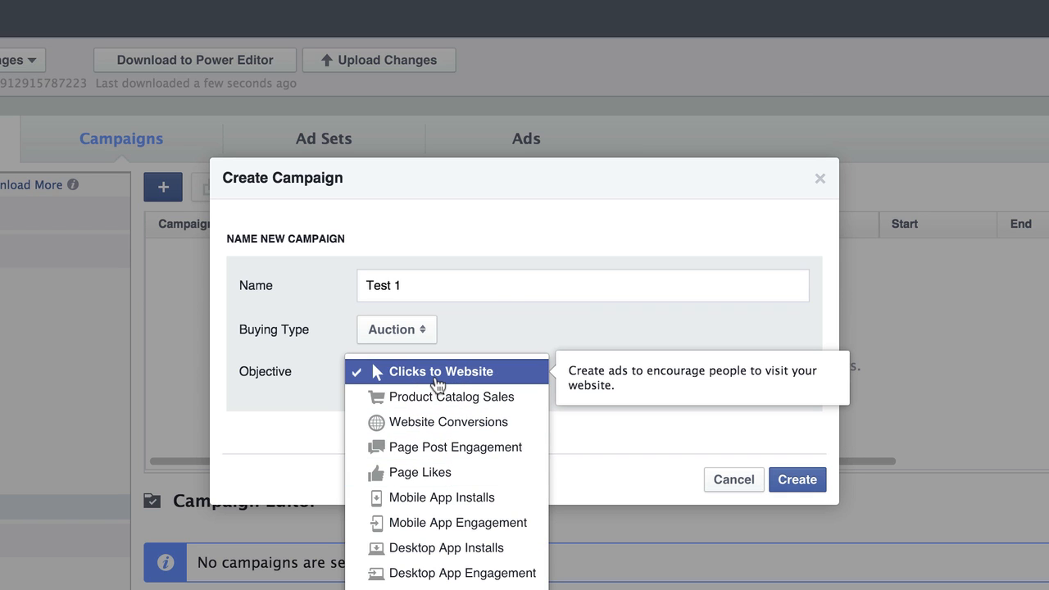
mouse_move(439, 421)
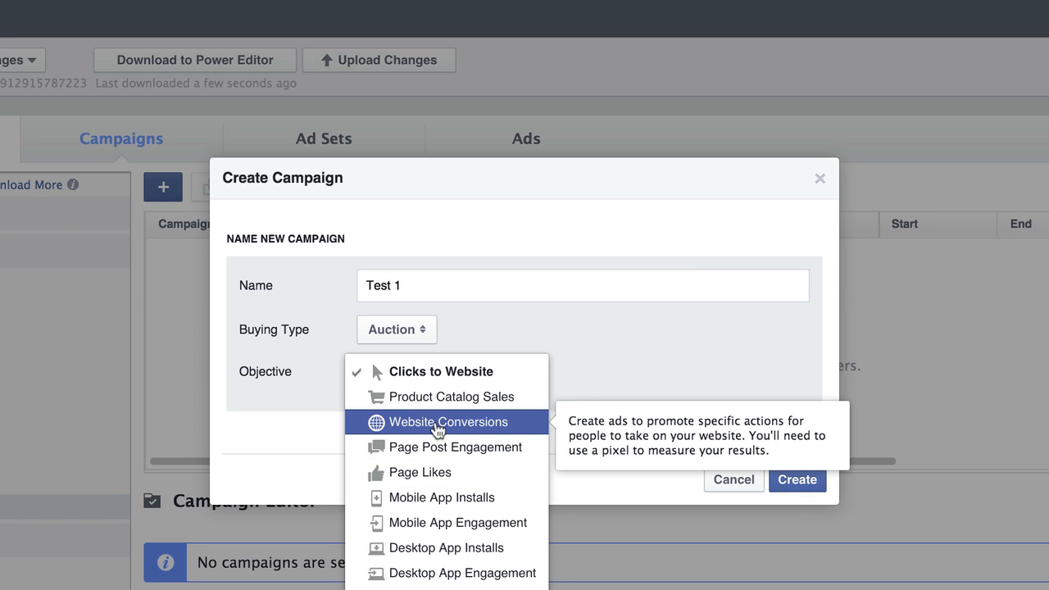
mouse_move(446, 446)
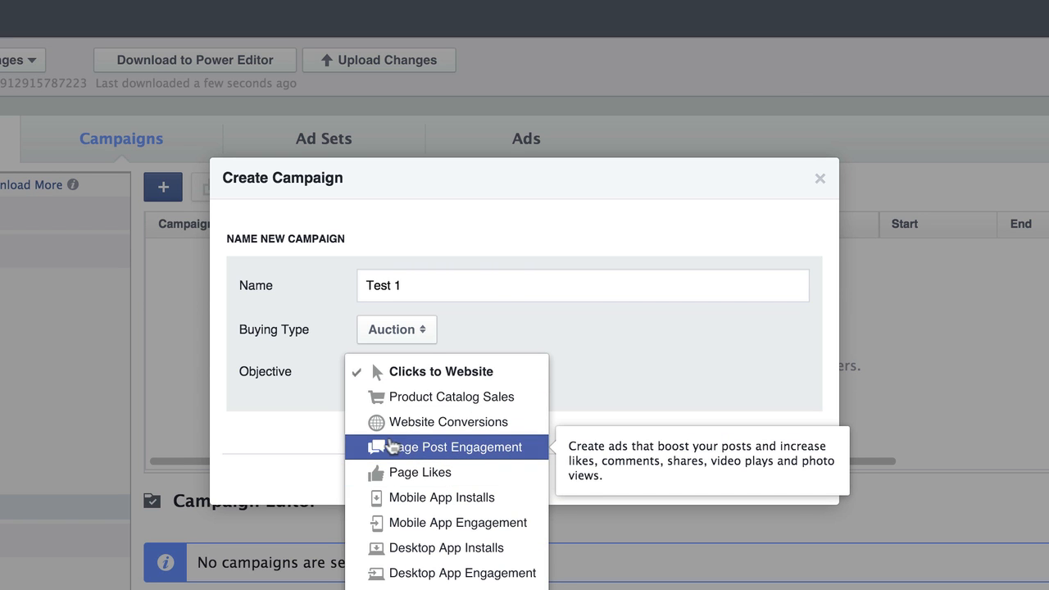
left_click(447, 423)
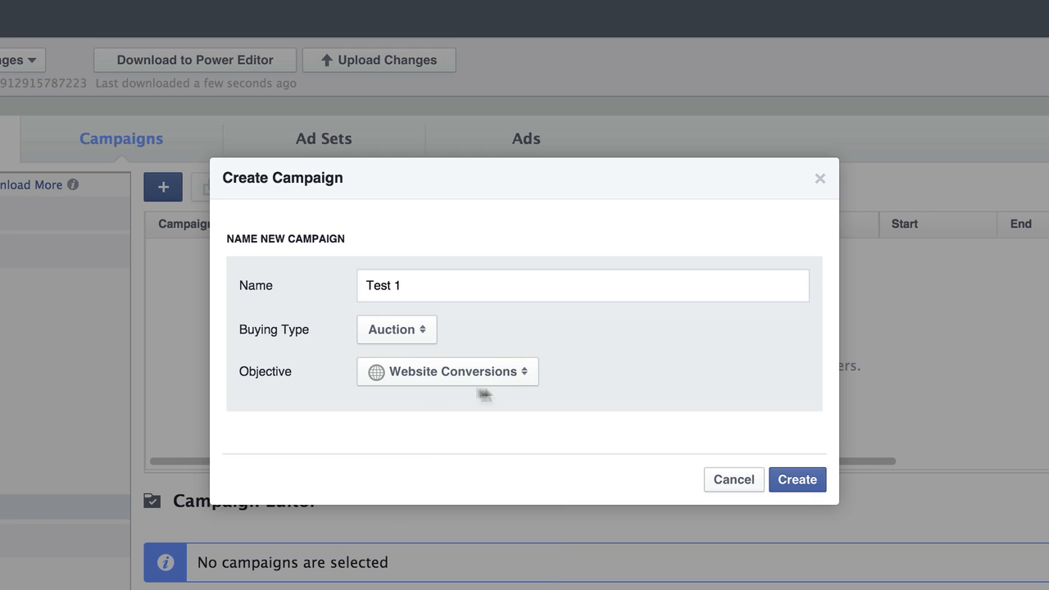
mouse_move(495, 394)
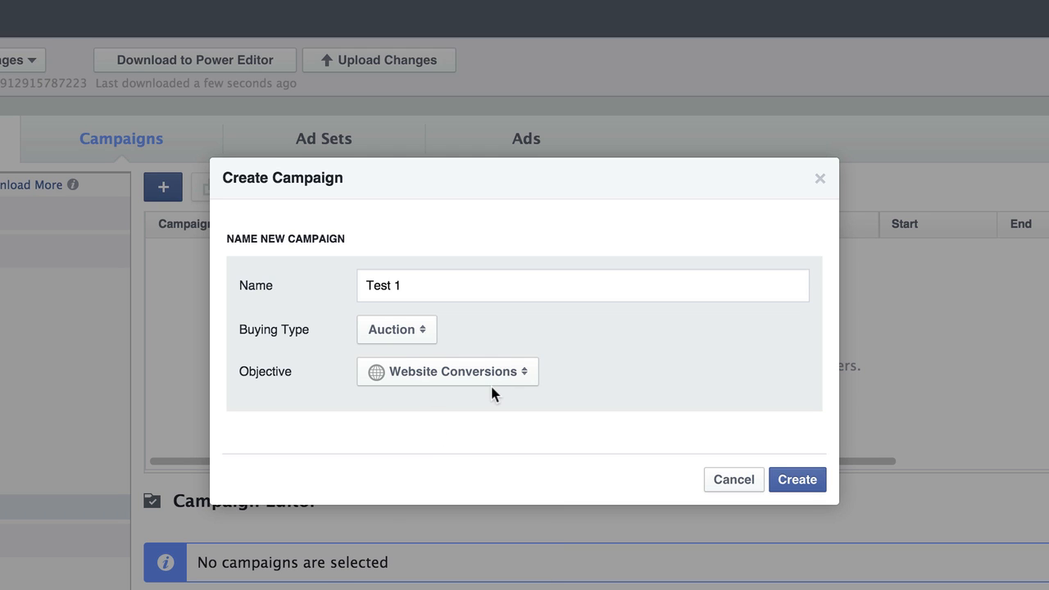
mouse_move(796, 479)
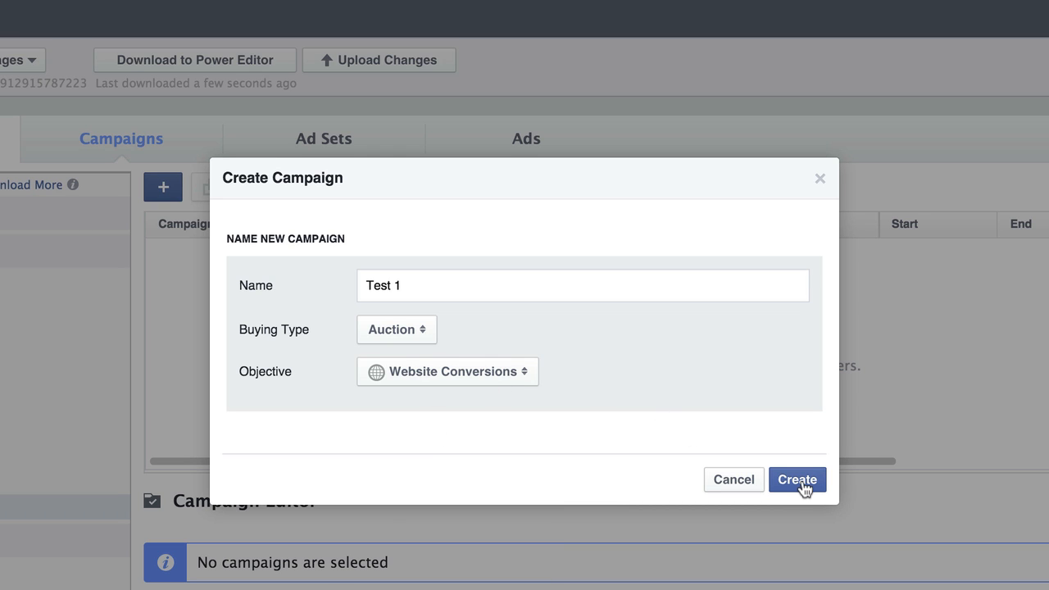
left_click(796, 478)
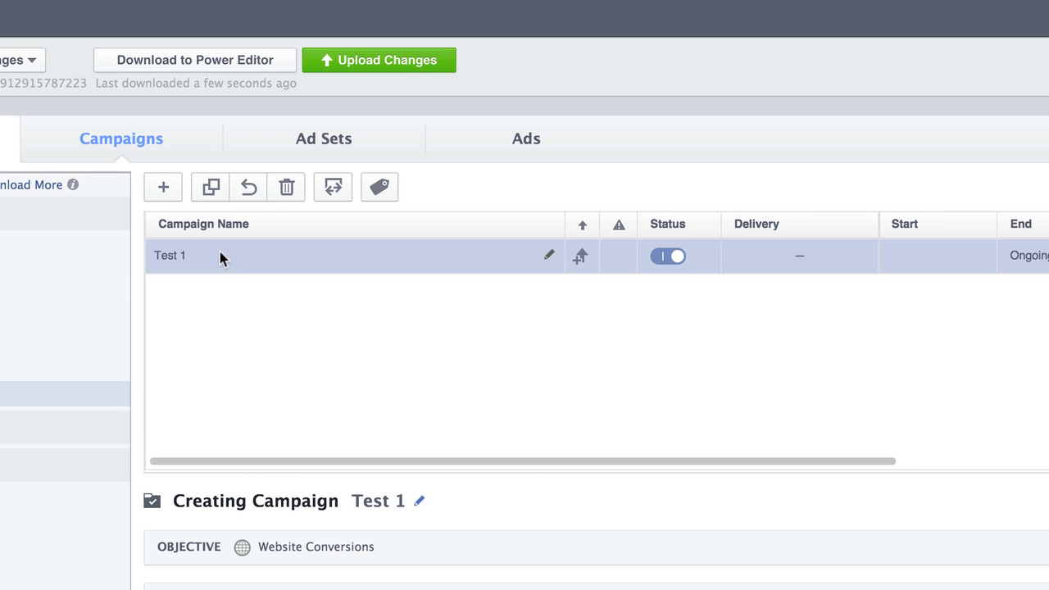
mouse_move(264, 259)
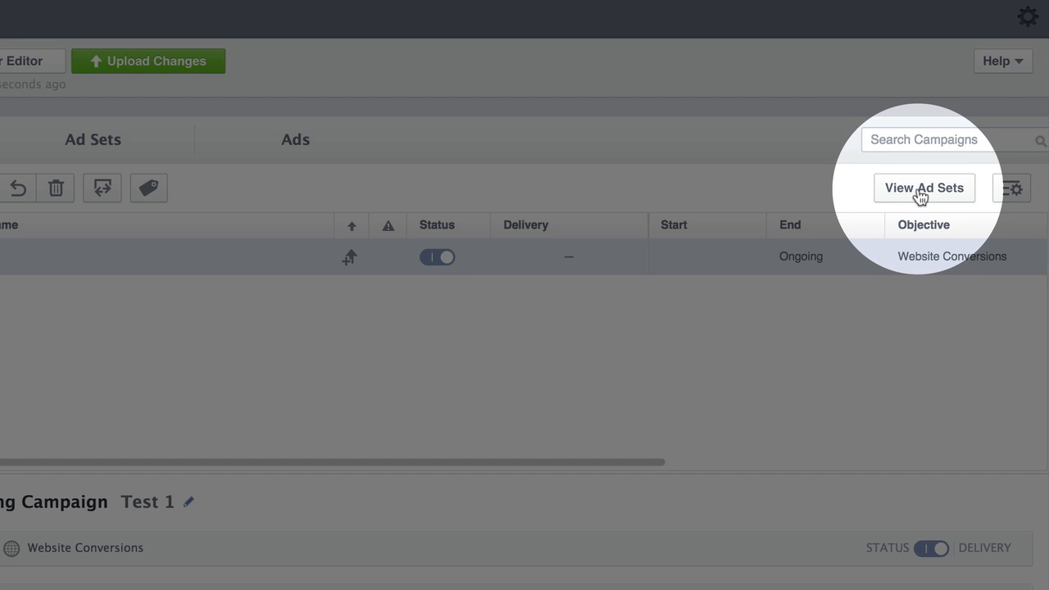
Step: Show the Ad Sets list, currently empty
left_click(924, 187)
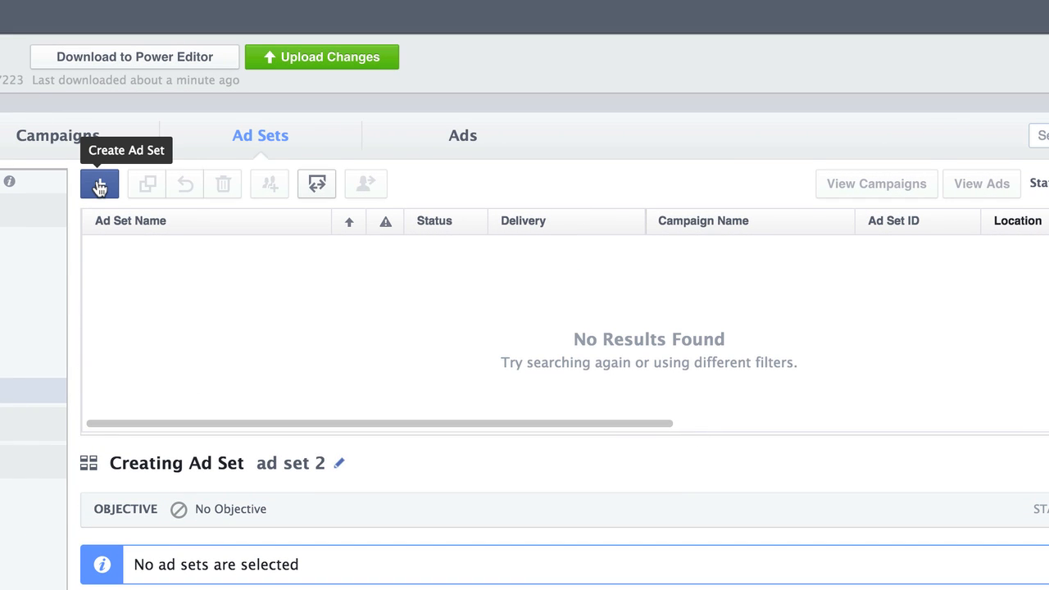
Step: Create ad set 'Test 1' under the existing Test 1 campaign
left_click(98, 184)
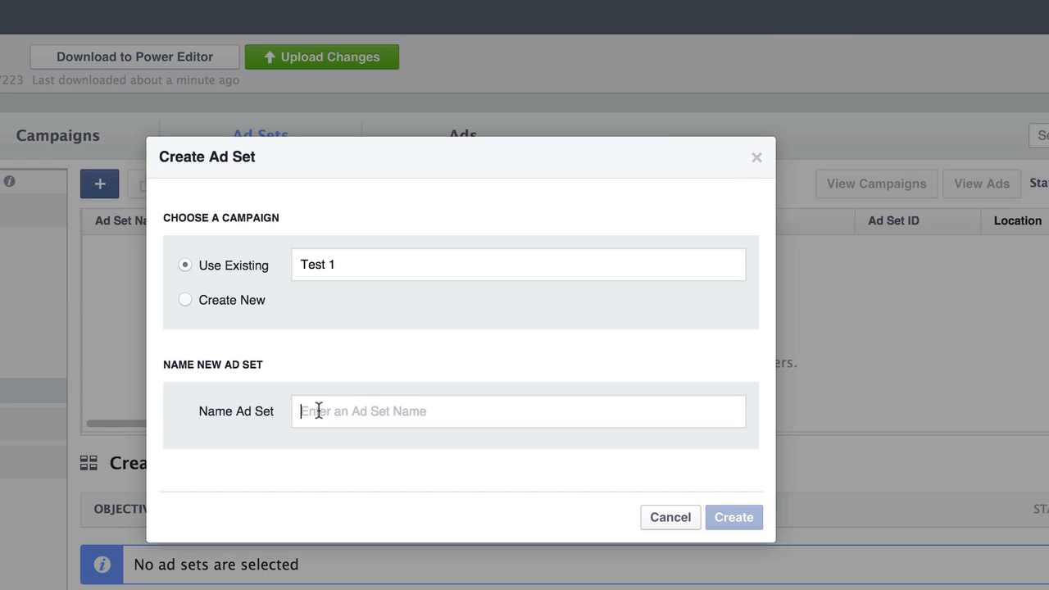
type("e")
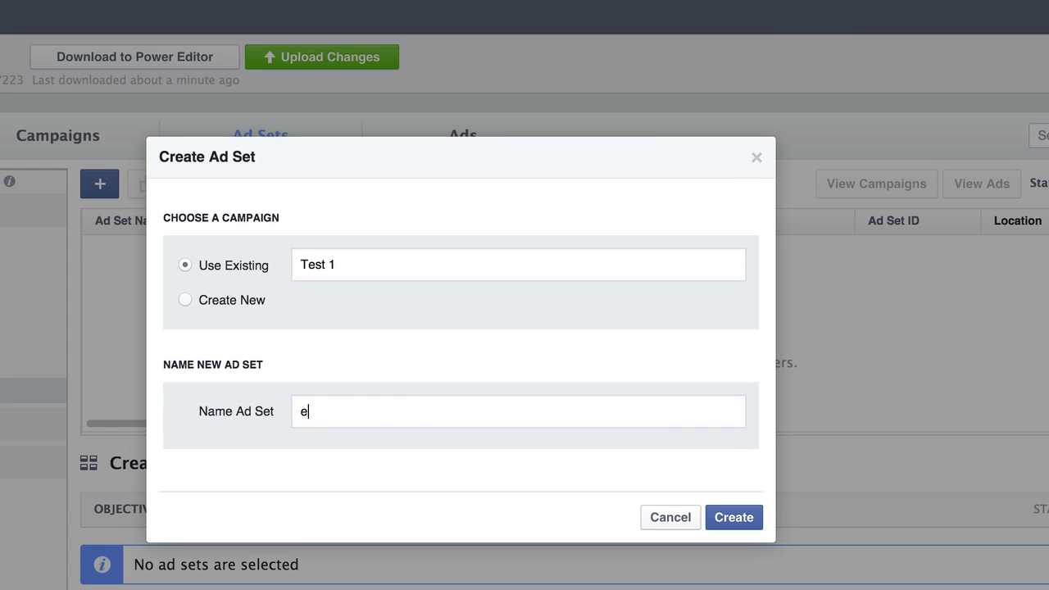
type("Test 1")
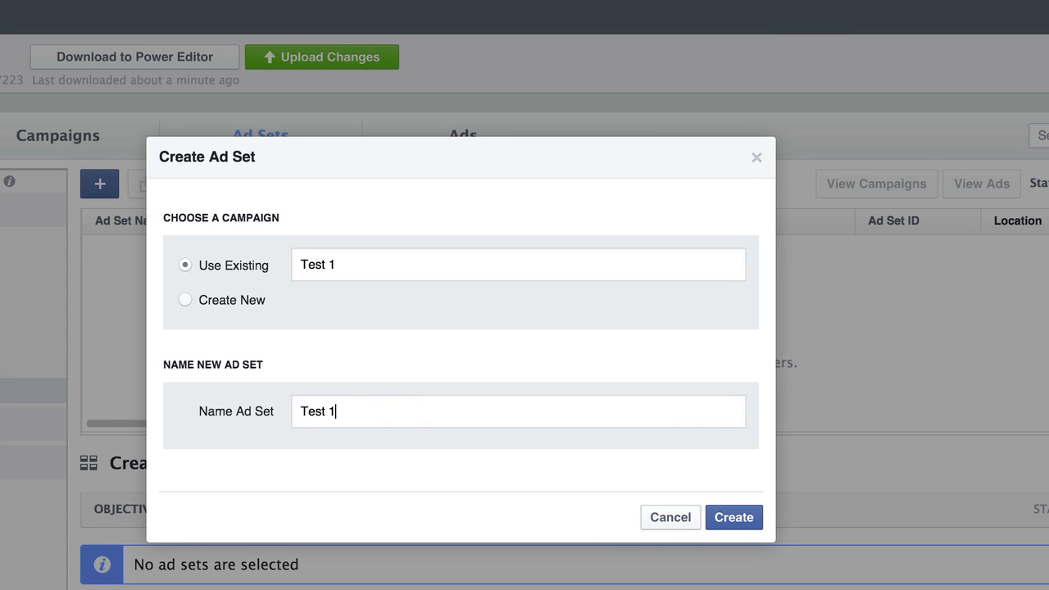
left_click(732, 518)
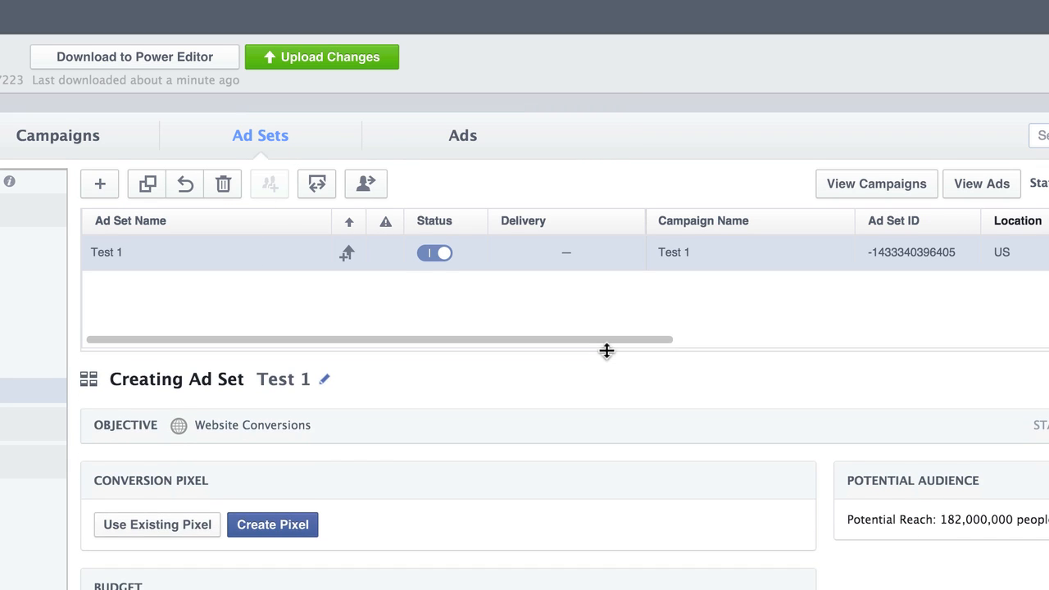
mouse_move(157, 518)
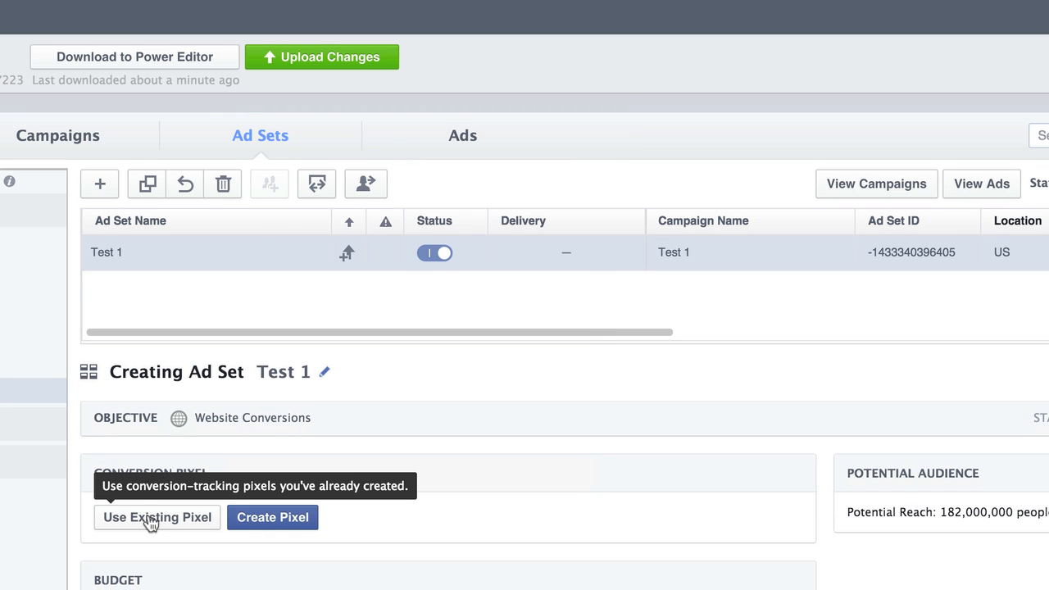
Step: Select the existing Retarget Guide Leads conversion pixel and scroll to the audience settings
left_click(157, 518)
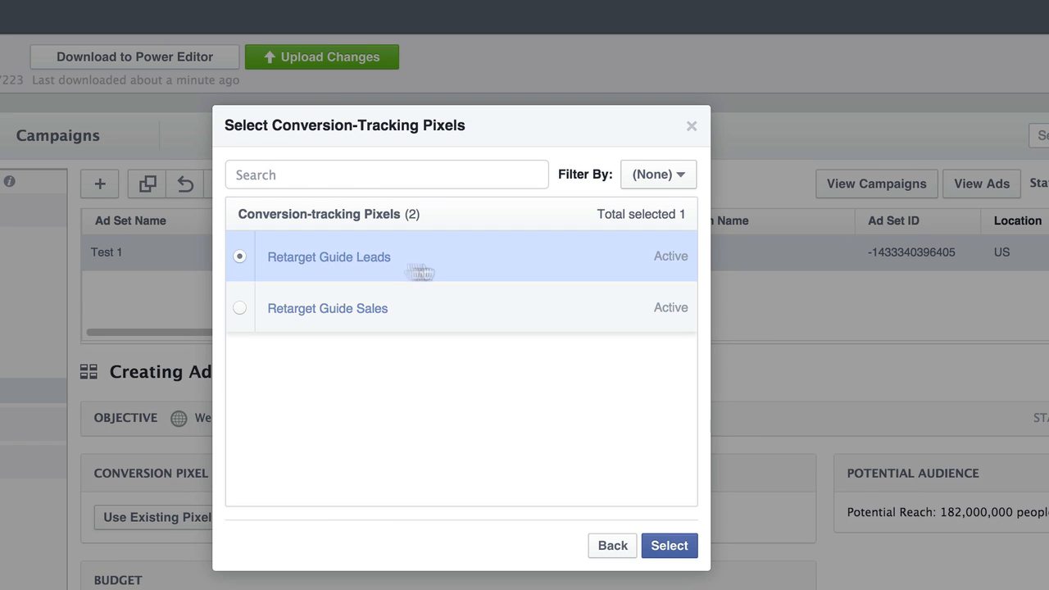
left_click(669, 544)
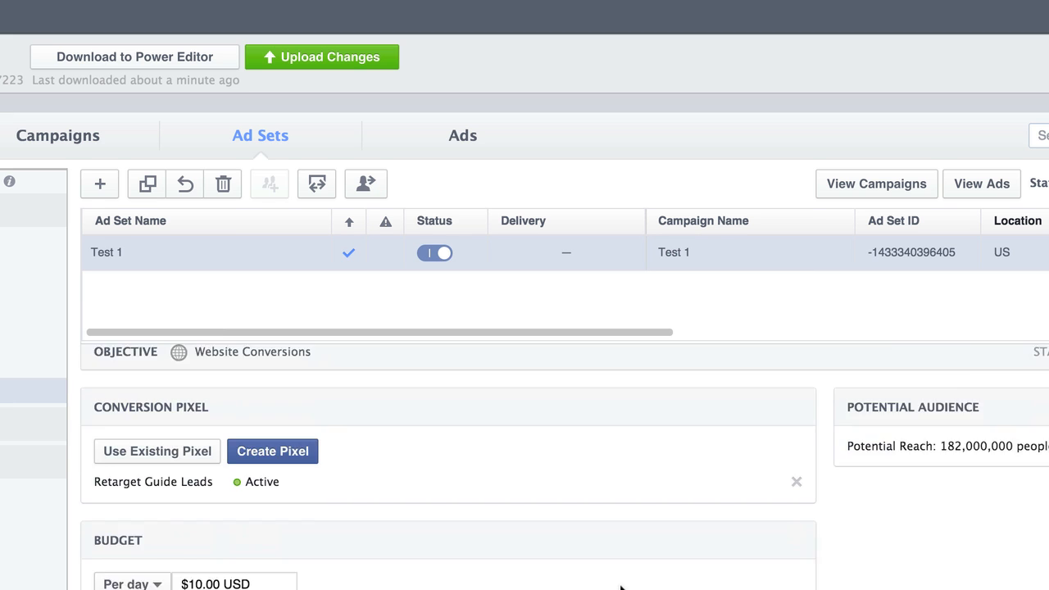
scroll("down", 3)
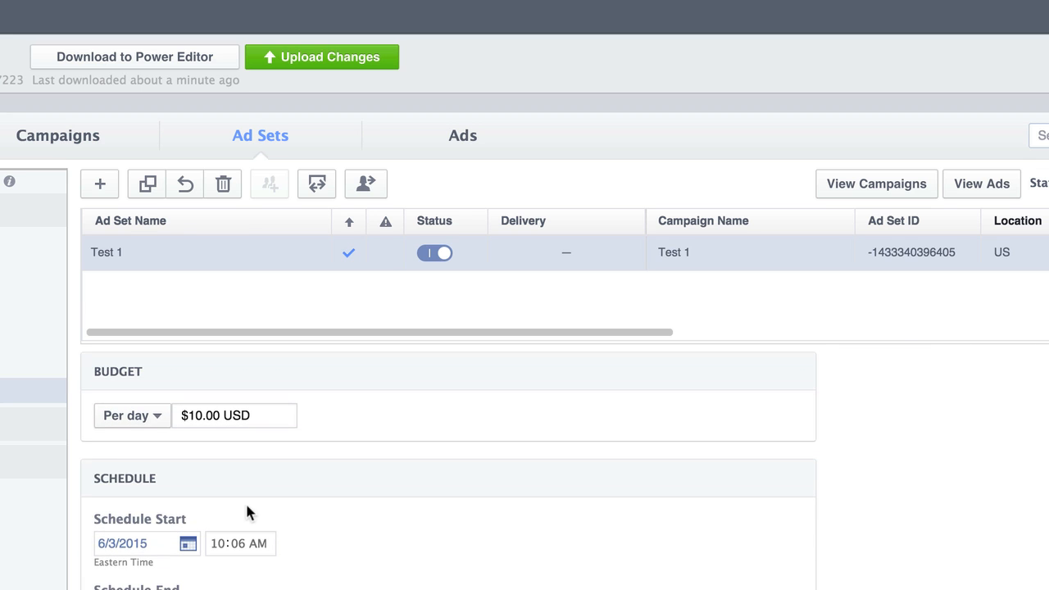
scroll("down", 3)
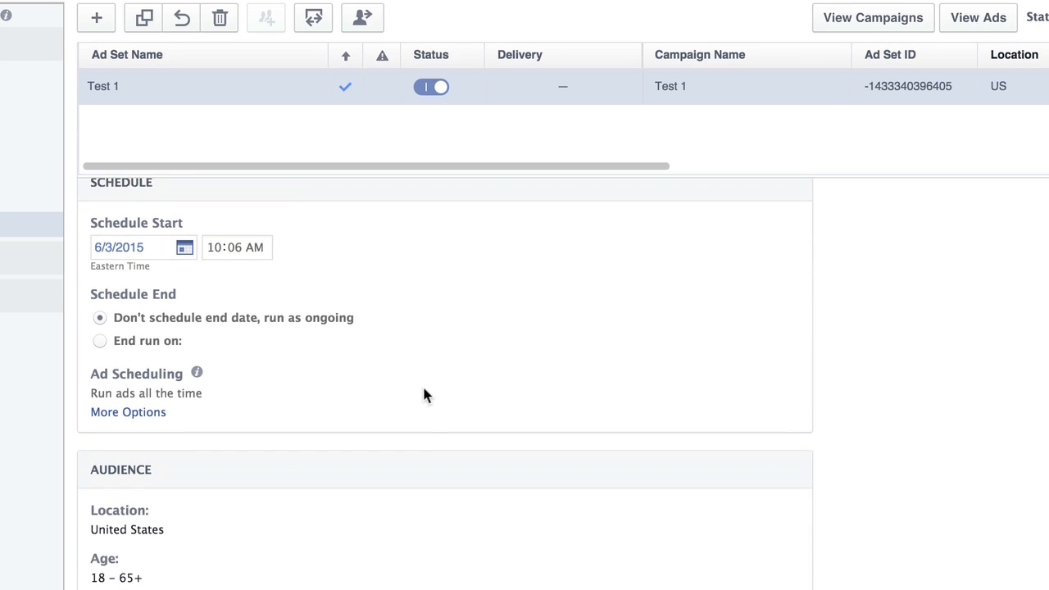
scroll("down", 3)
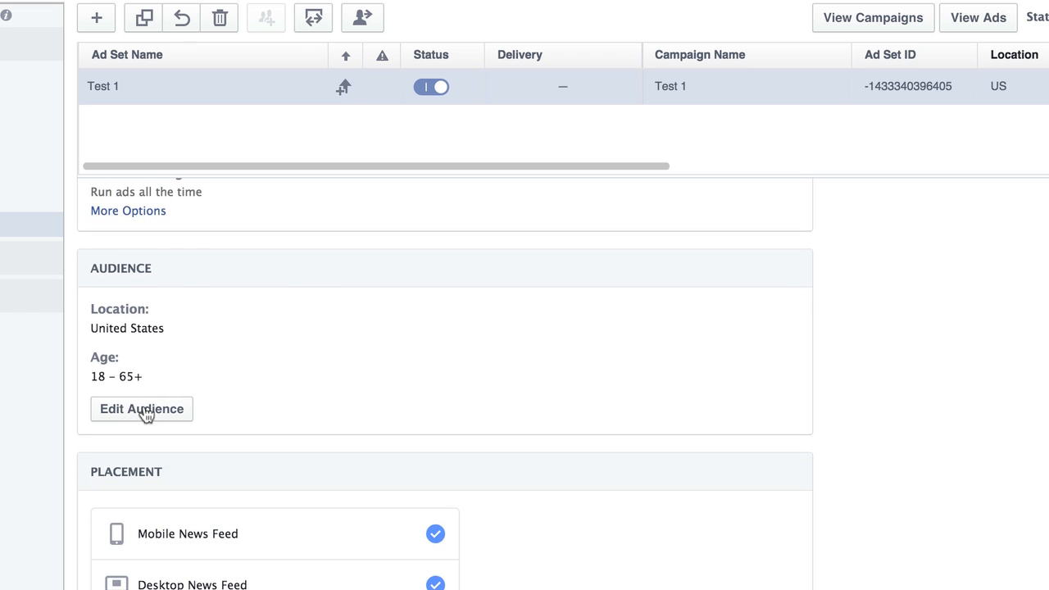
Step: Add Golf as an audience interest and save the targeting
left_click(141, 410)
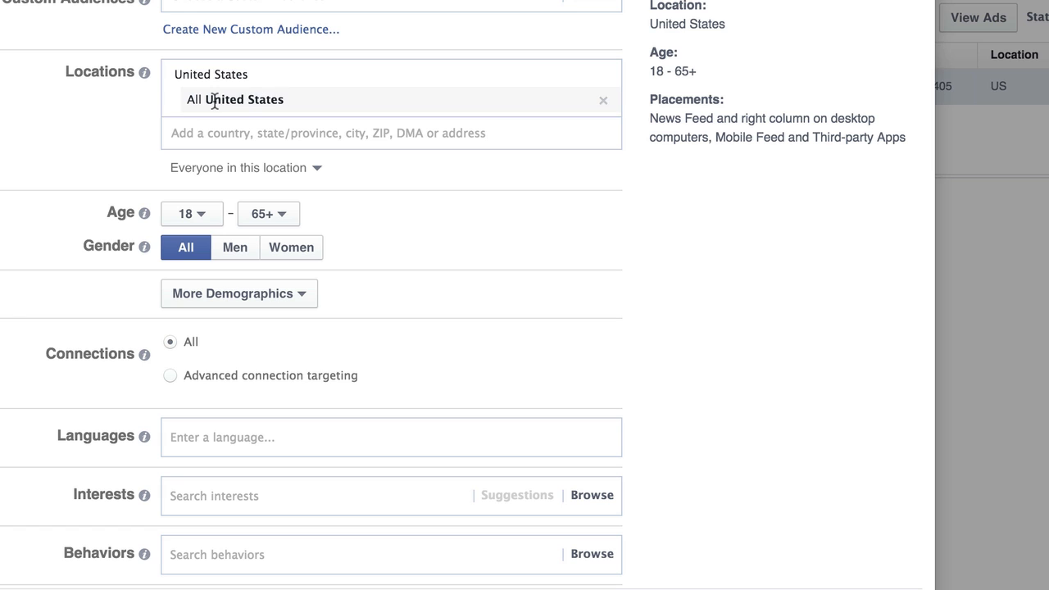
mouse_move(363, 108)
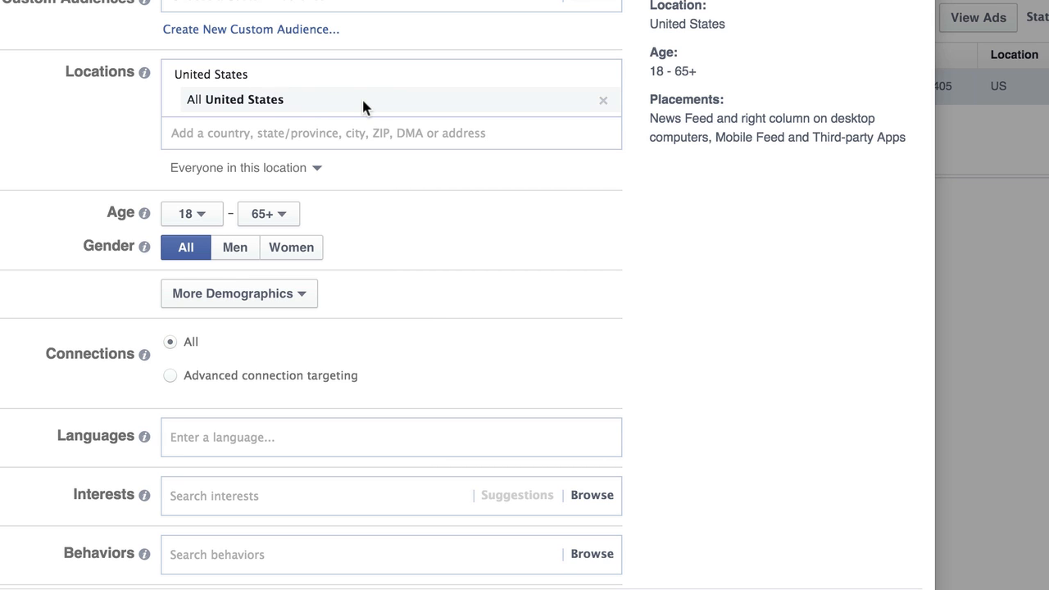
scroll("down", 3)
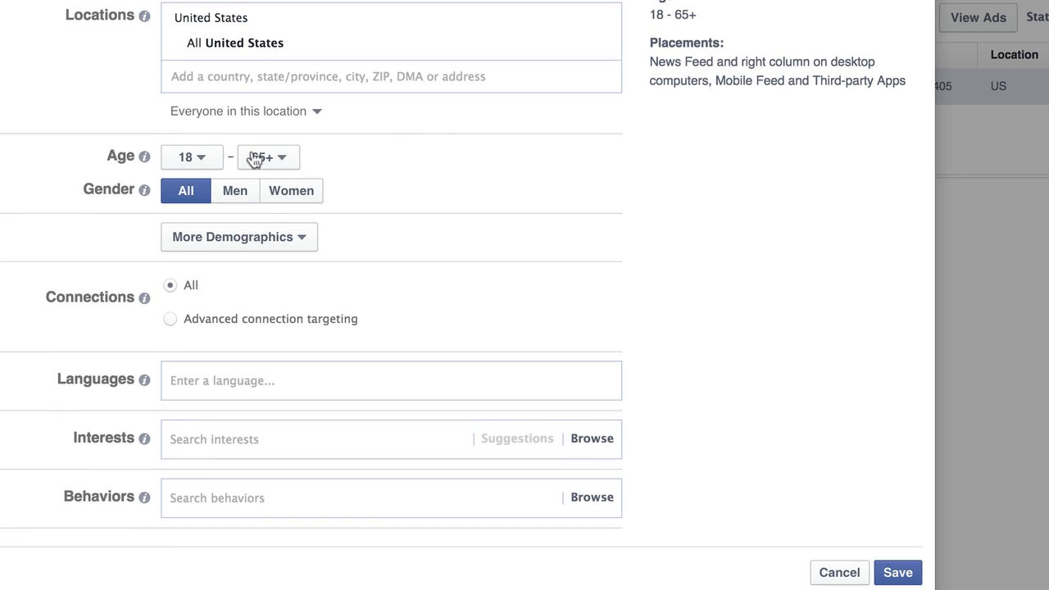
left_click(239, 236)
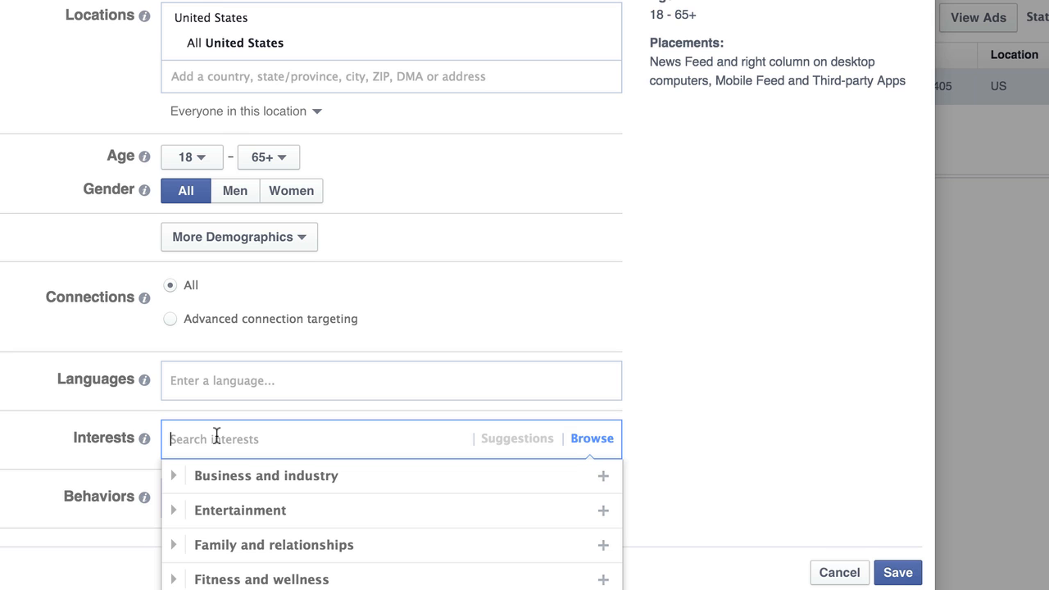
type("golf")
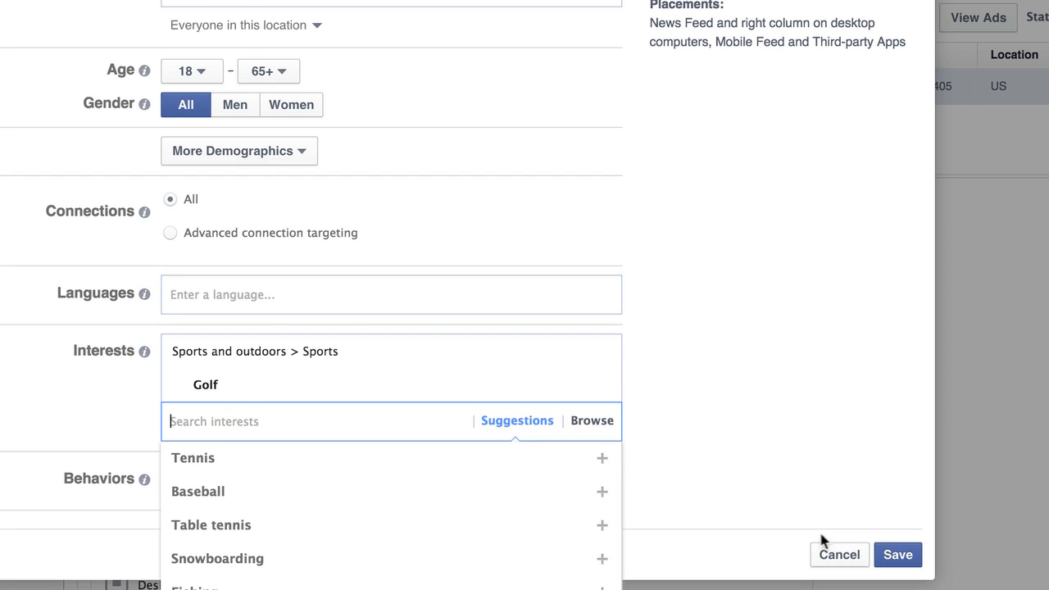
left_click(896, 554)
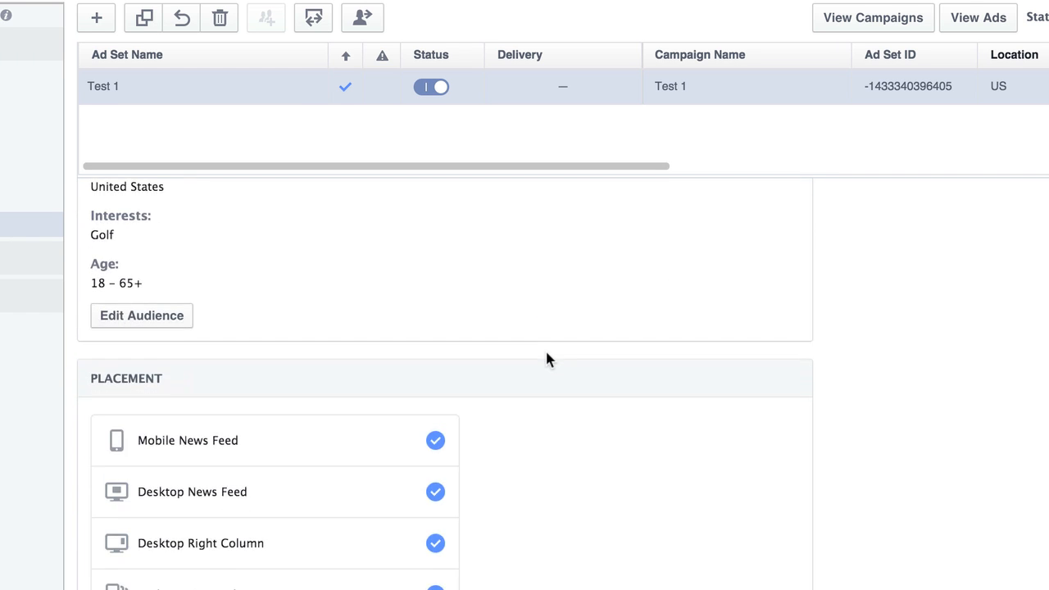
Step: Toggle the Desktop News Feed placement off under Placement
scroll("down", 3)
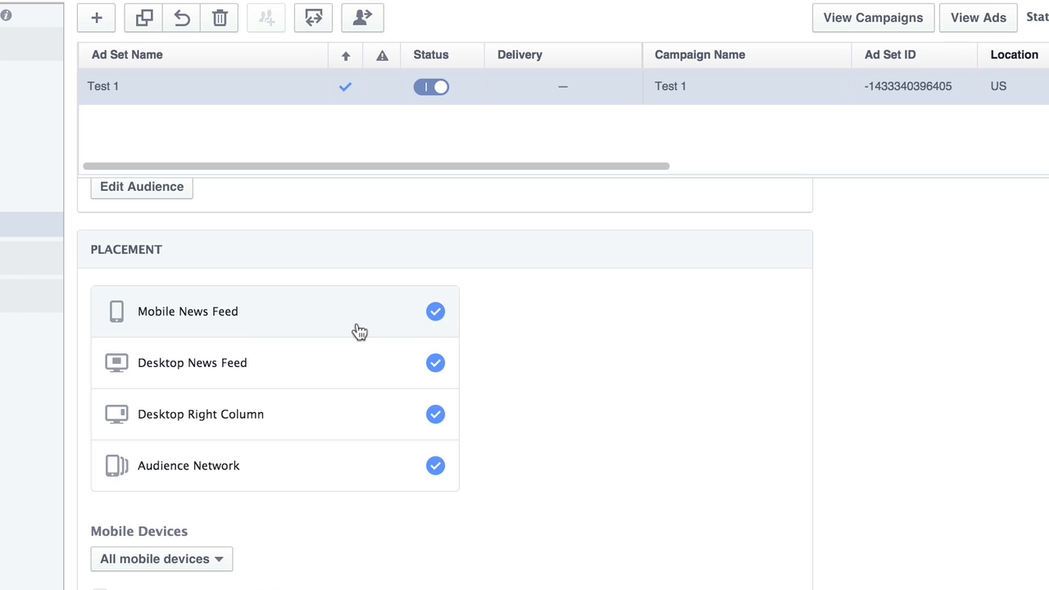
mouse_move(338, 475)
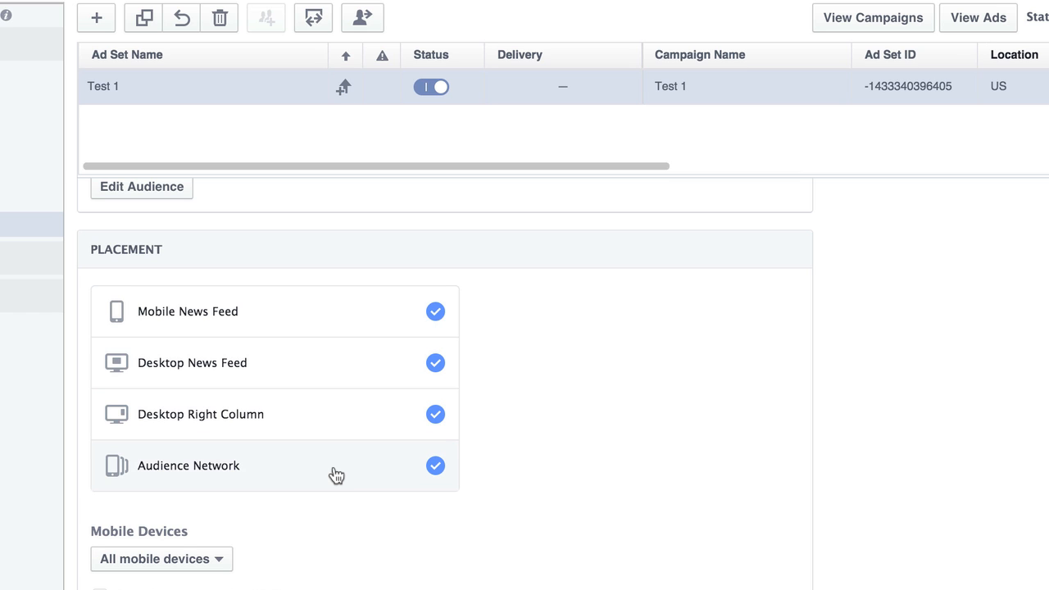
mouse_move(436, 364)
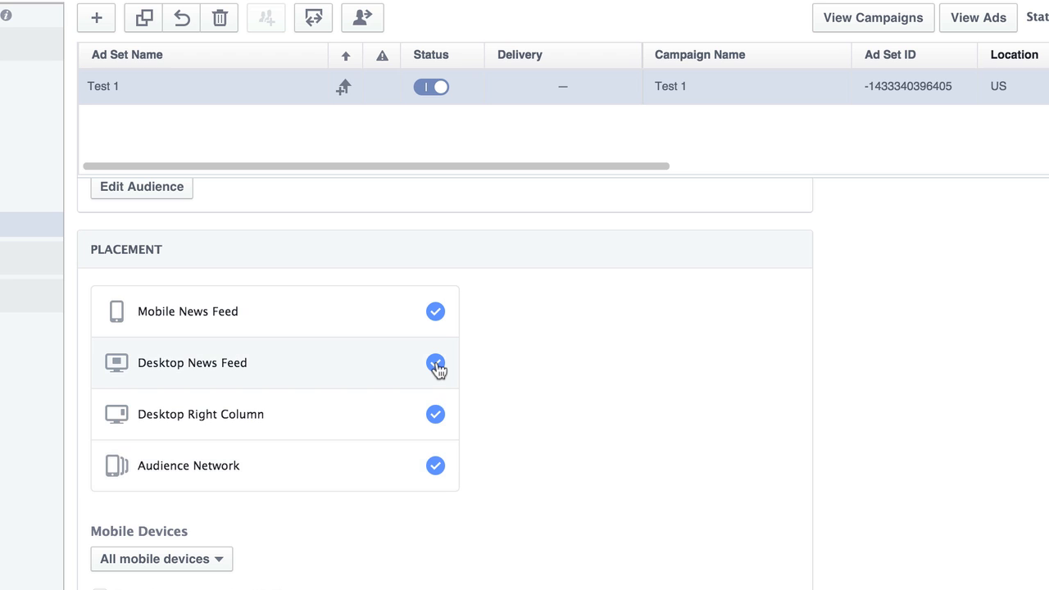
left_click(436, 362)
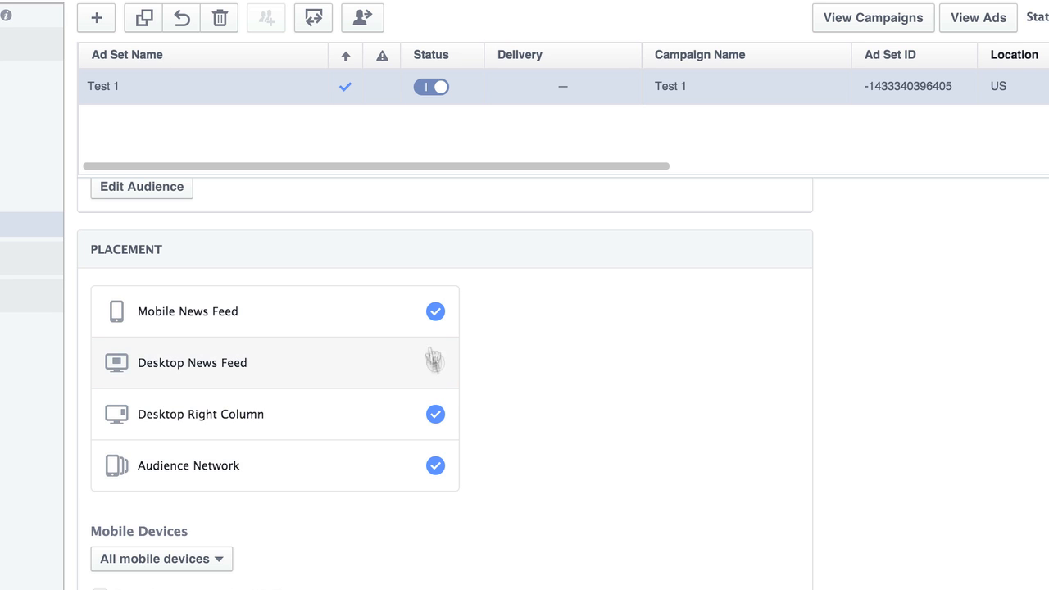
left_click(436, 362)
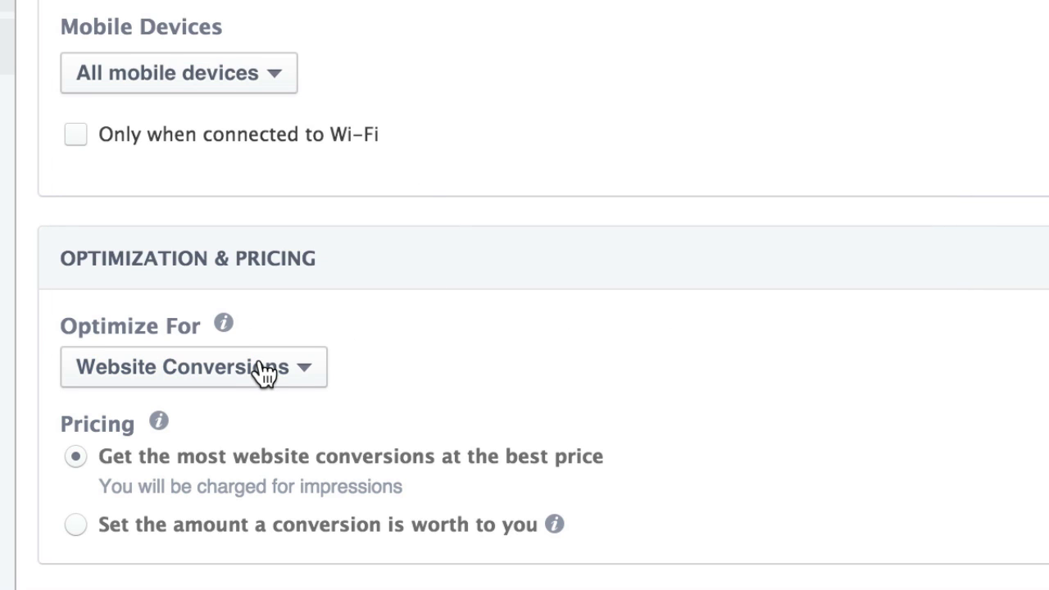
mouse_move(812, 337)
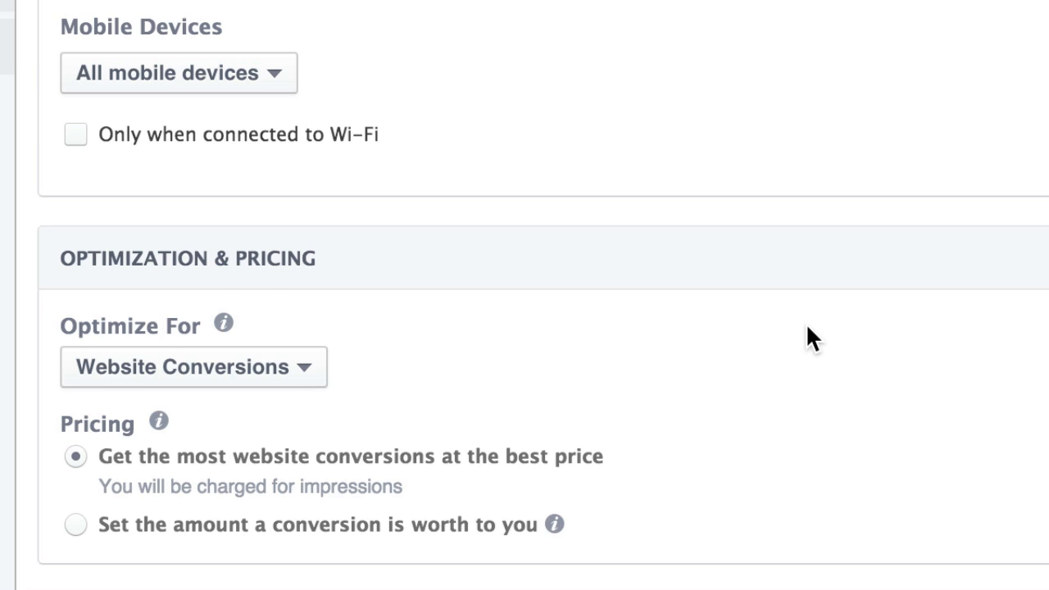
mouse_move(57, 475)
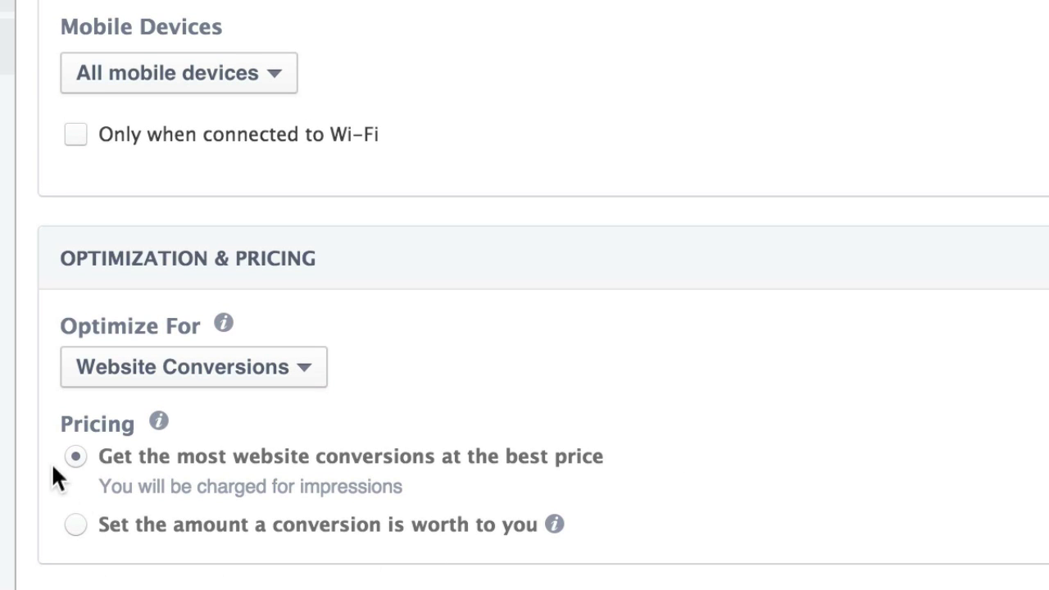
mouse_move(102, 475)
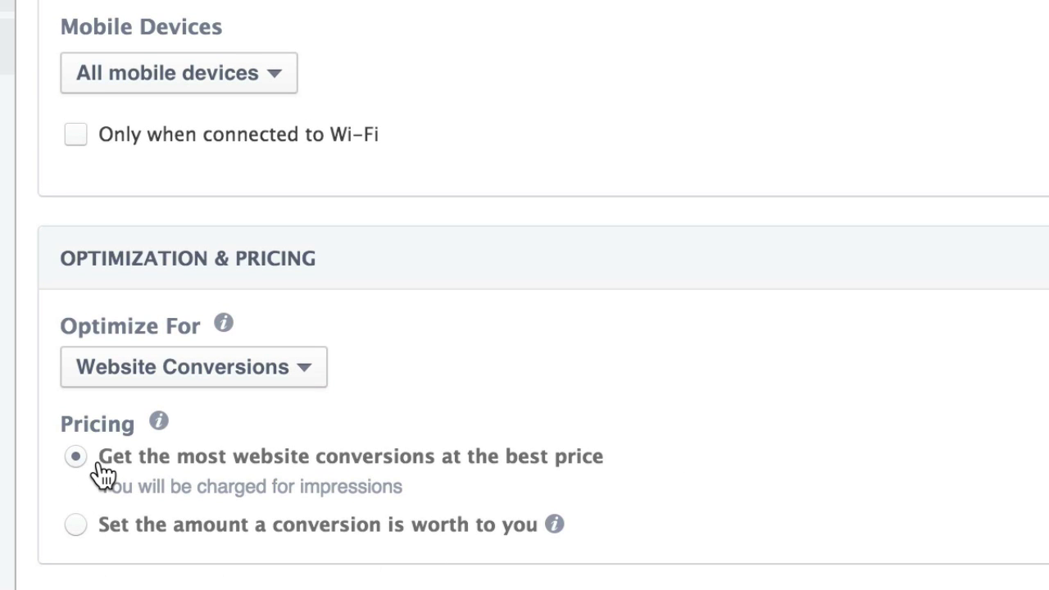
mouse_move(548, 475)
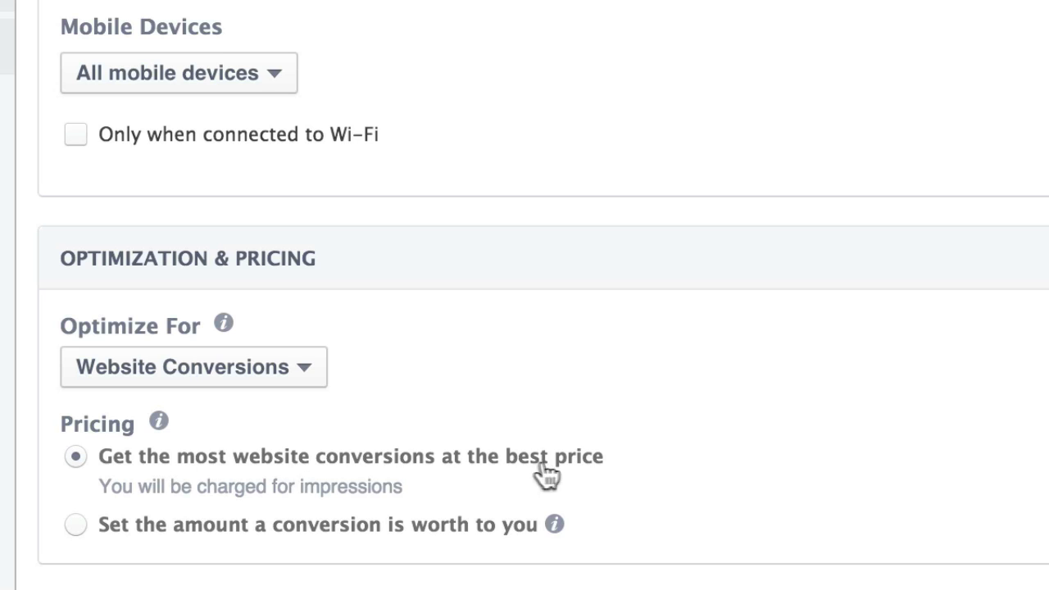
mouse_move(655, 472)
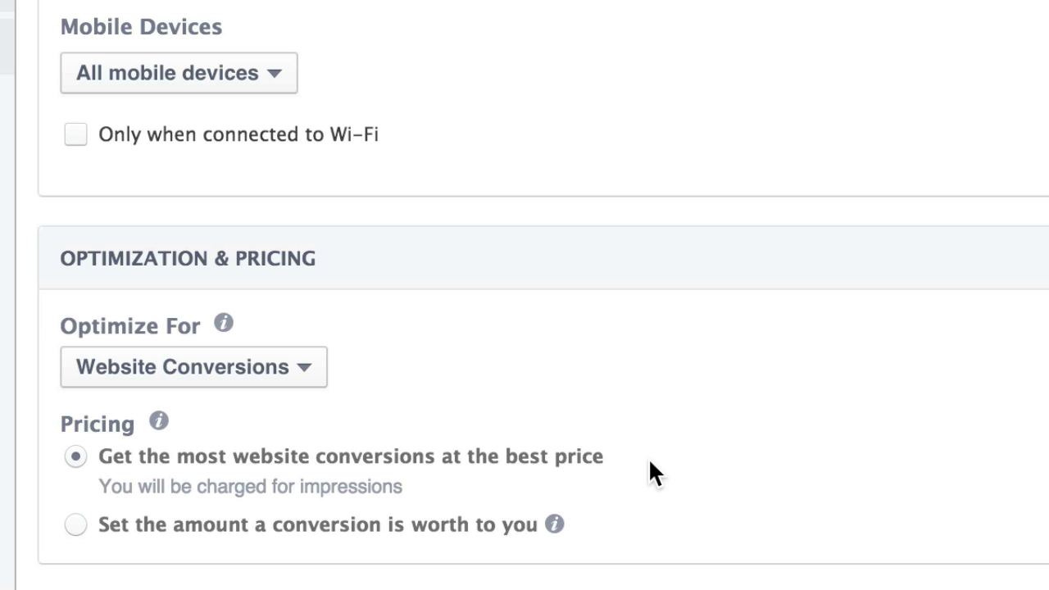
mouse_move(146, 492)
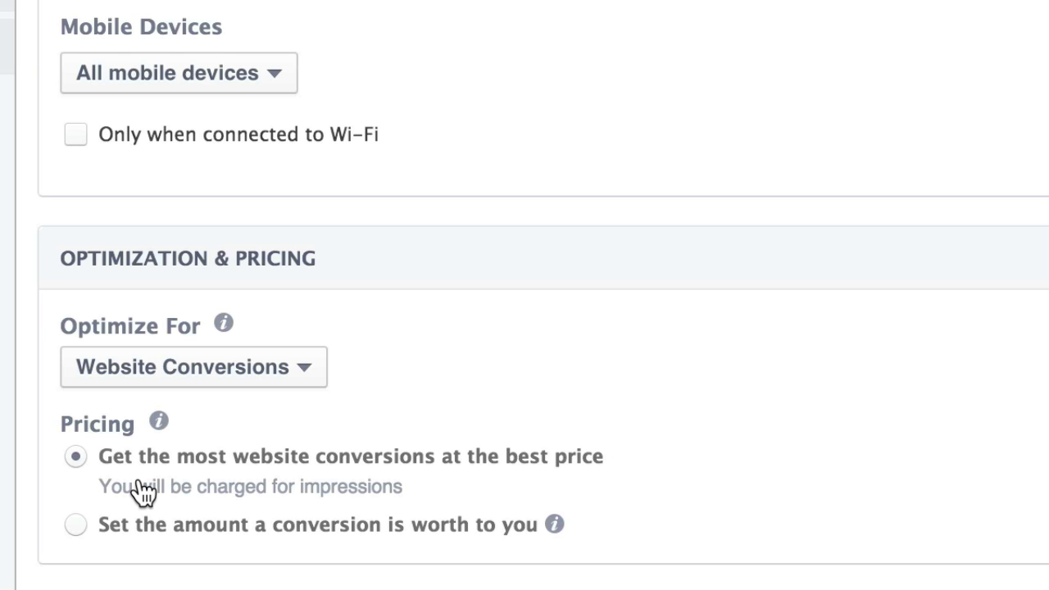
mouse_move(128, 479)
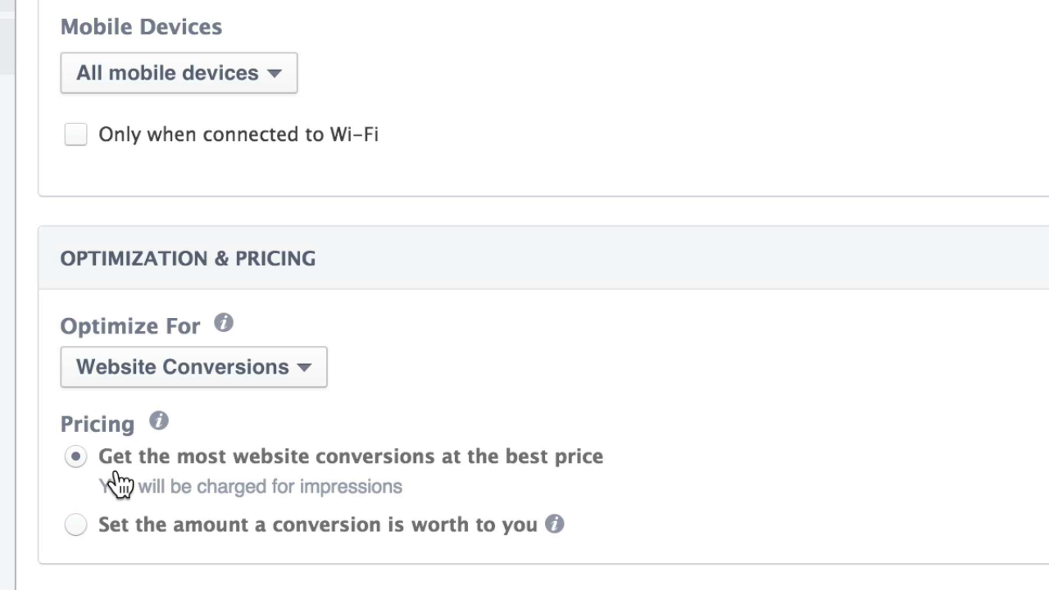
mouse_move(124, 495)
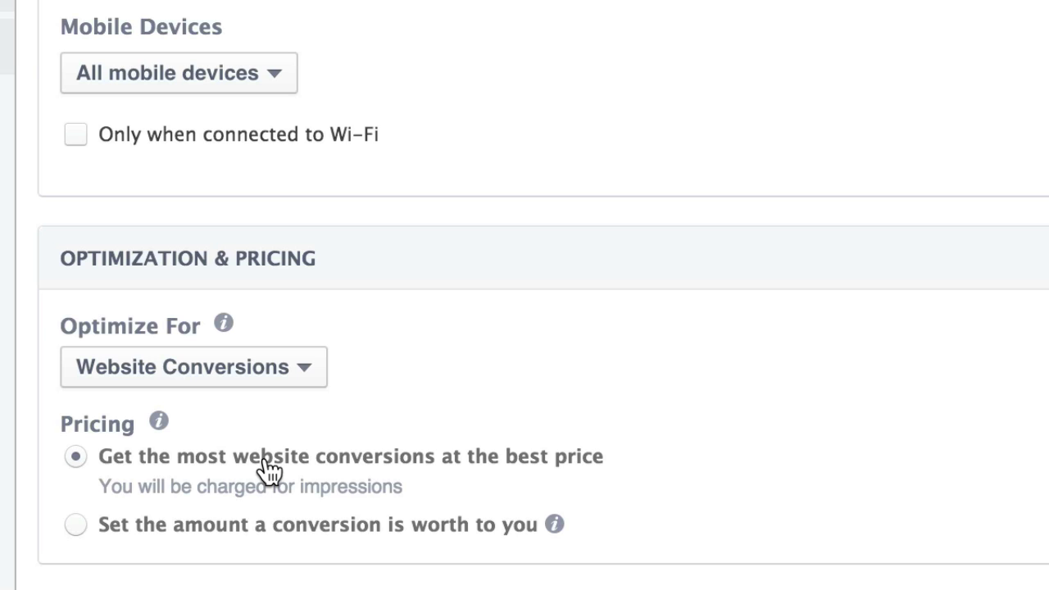
mouse_move(105, 538)
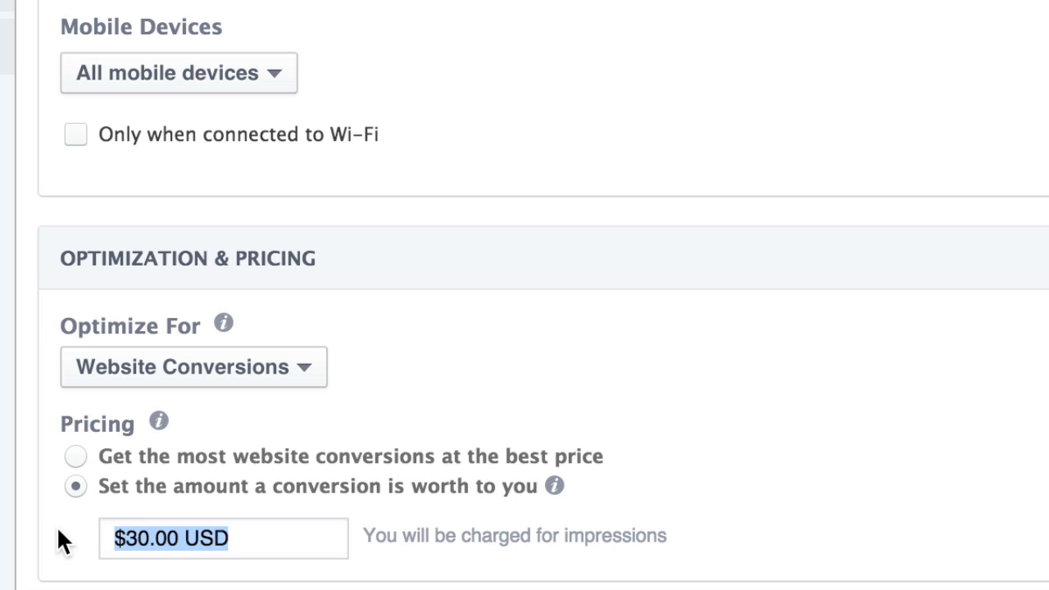
Step: Enter 45 as the conversion value, making each conversion worth $45.00 USD
type("45")
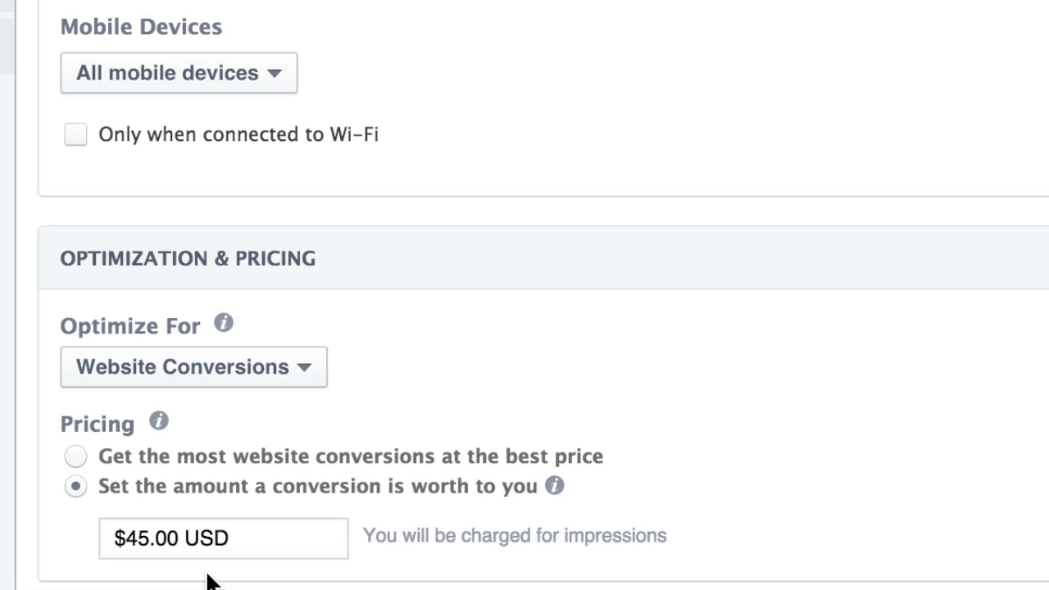
mouse_move(270, 534)
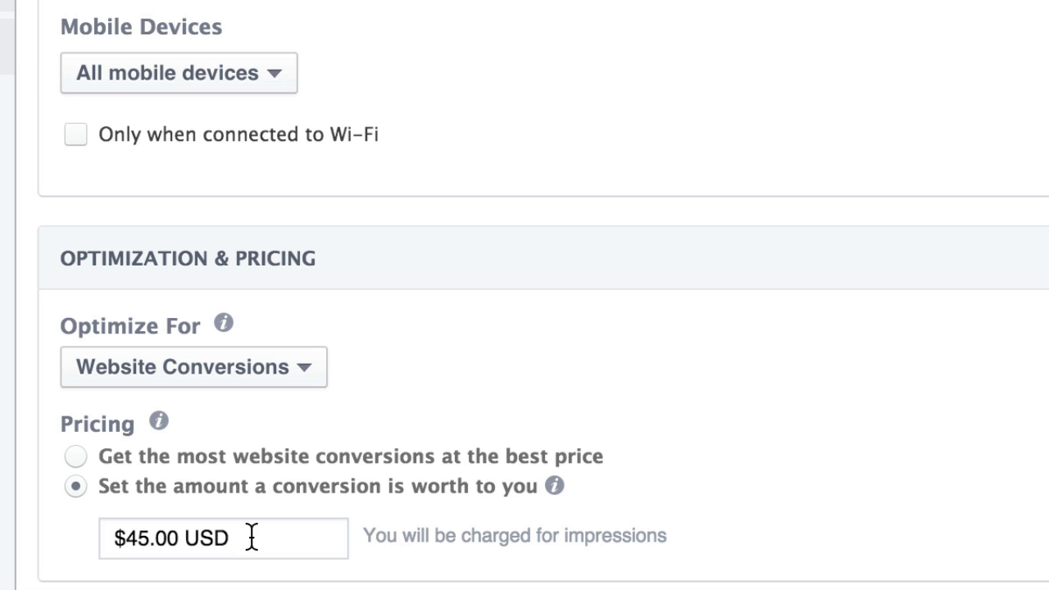
scroll("up", 3)
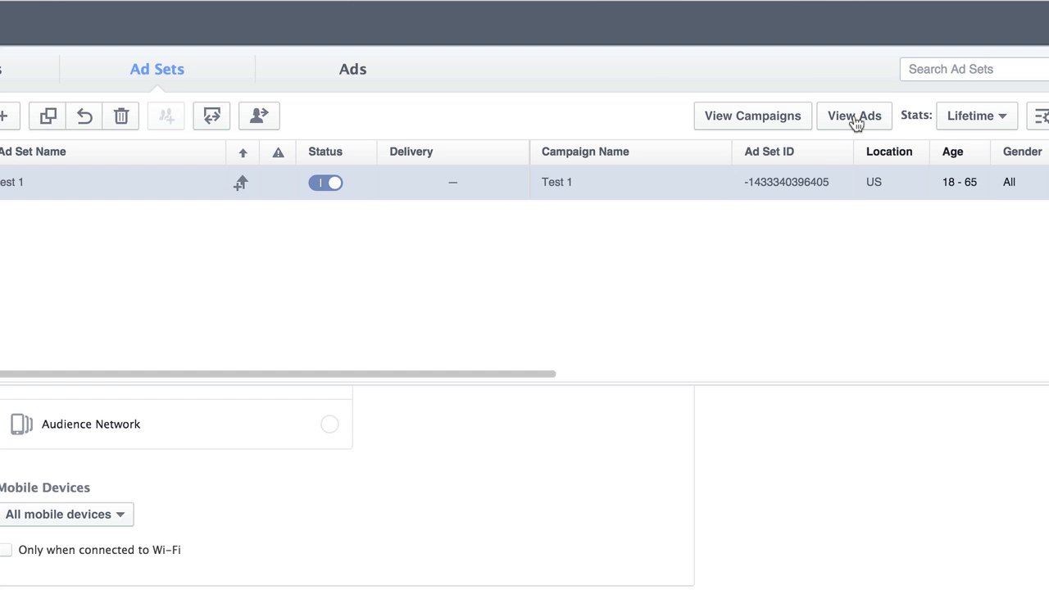
Step: Start a new ad in the Test 1 ad set and begin naming it 'tes'
left_click(854, 114)
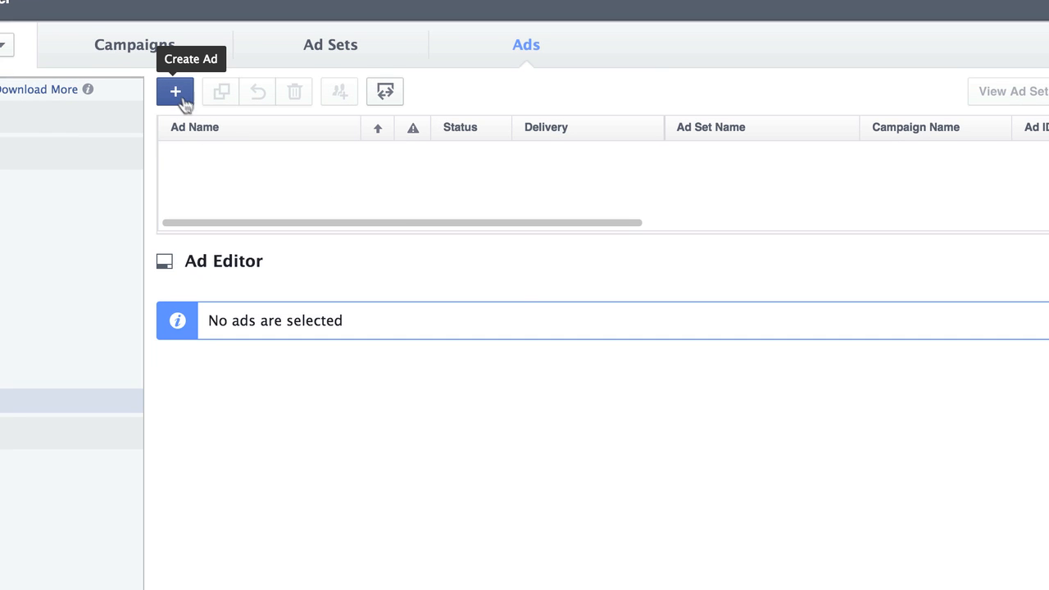
left_click(173, 92)
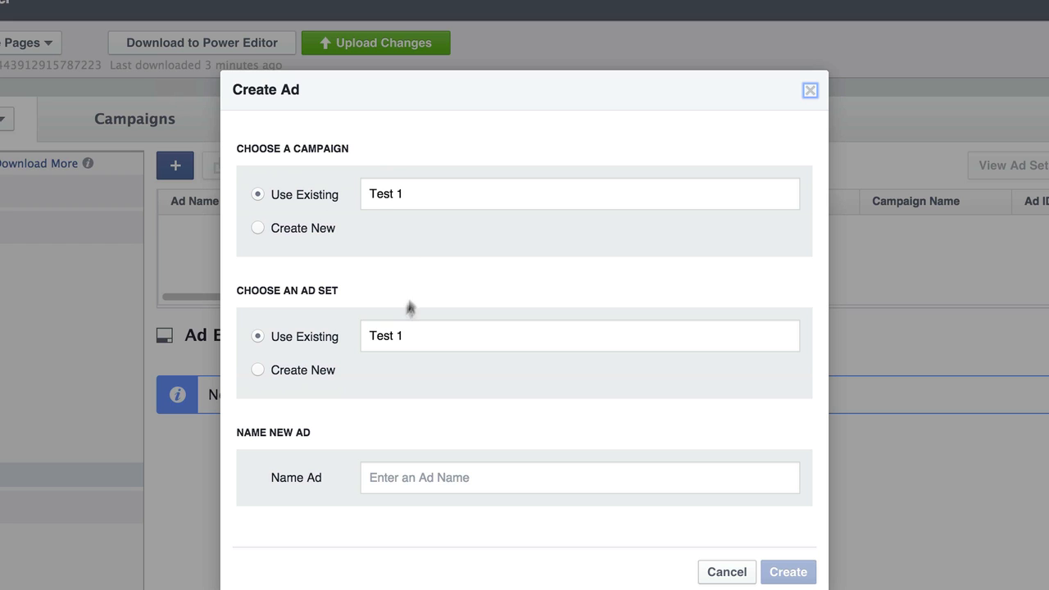
mouse_move(400, 477)
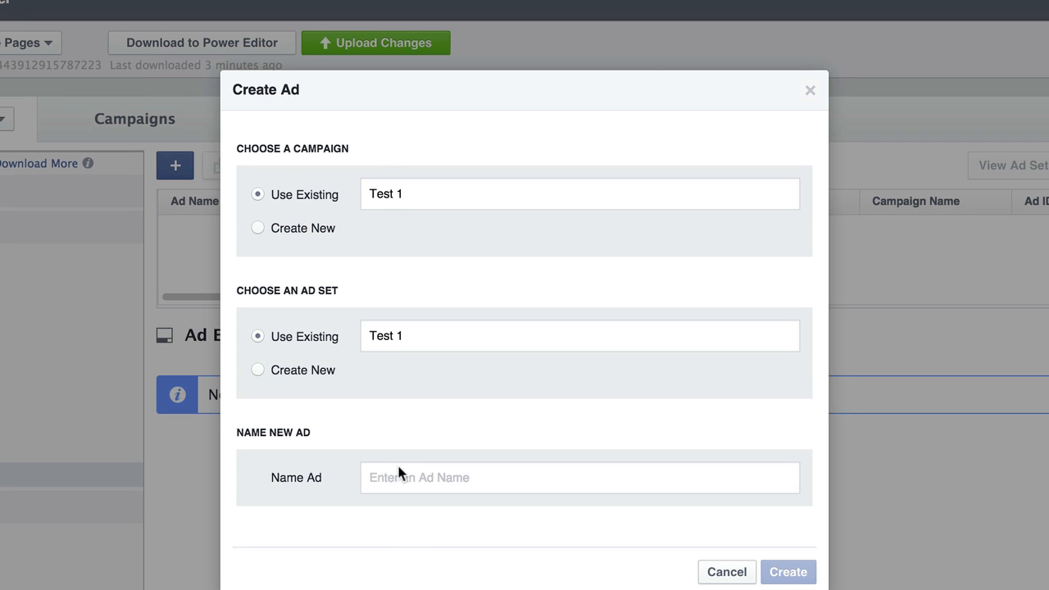
type("tes")
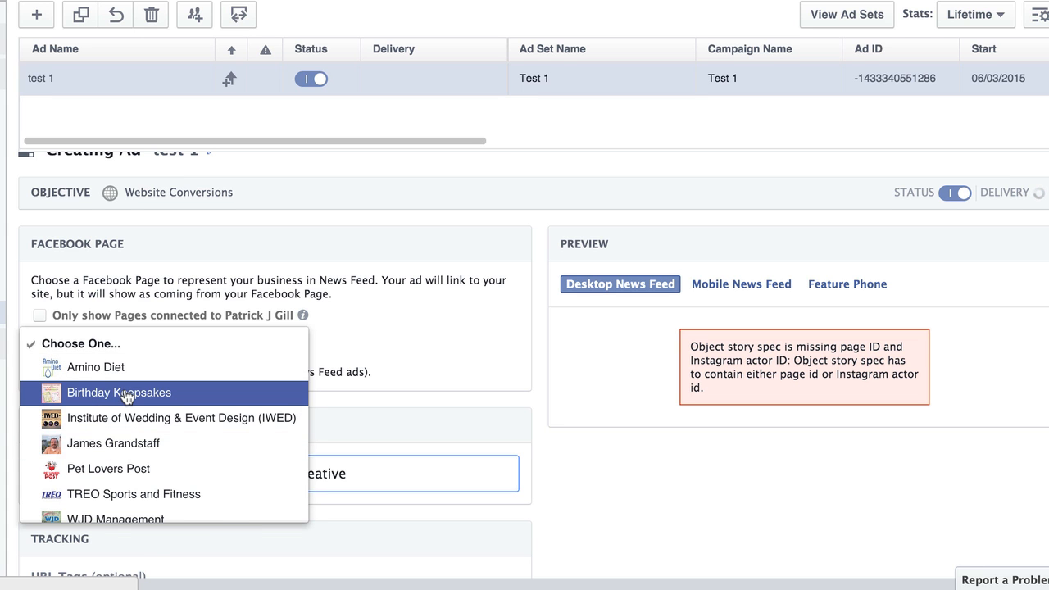
Step: Choose Birthday Keepsakes as the Facebook Page the test 1 ad represents
left_click(118, 393)
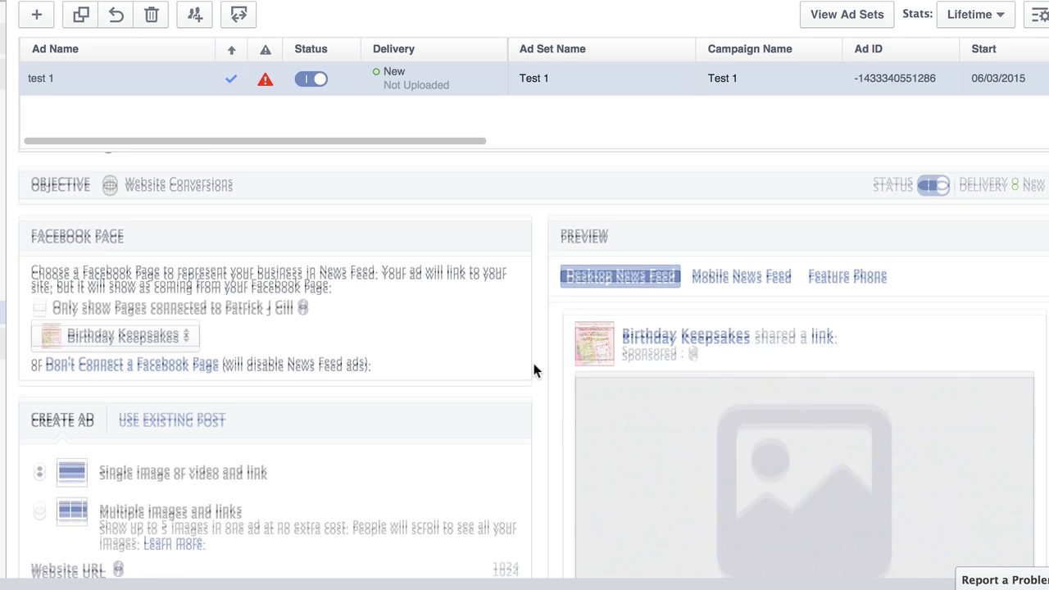
scroll("down", 3)
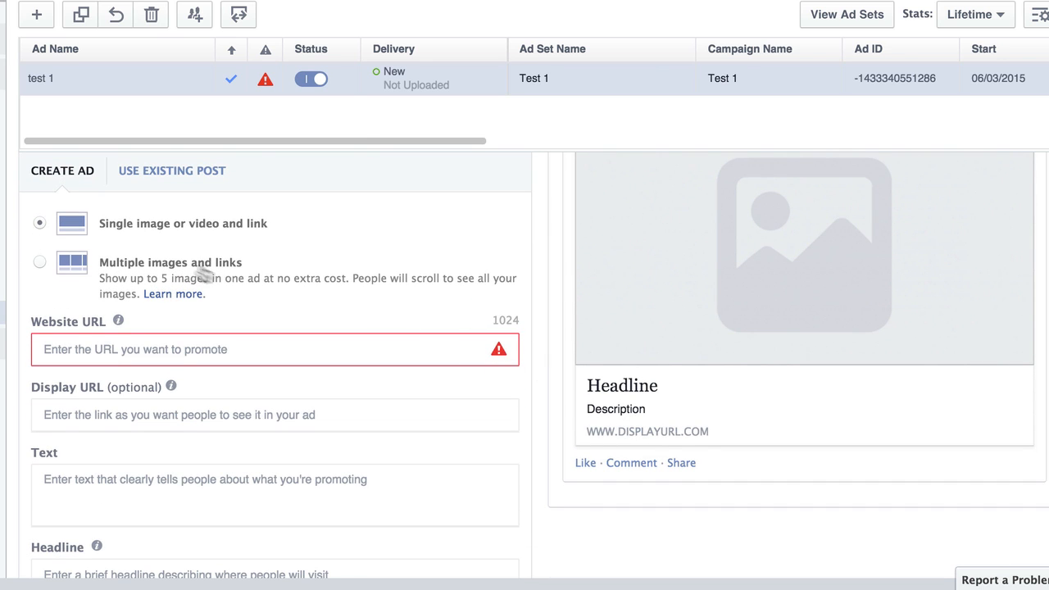
mouse_move(249, 233)
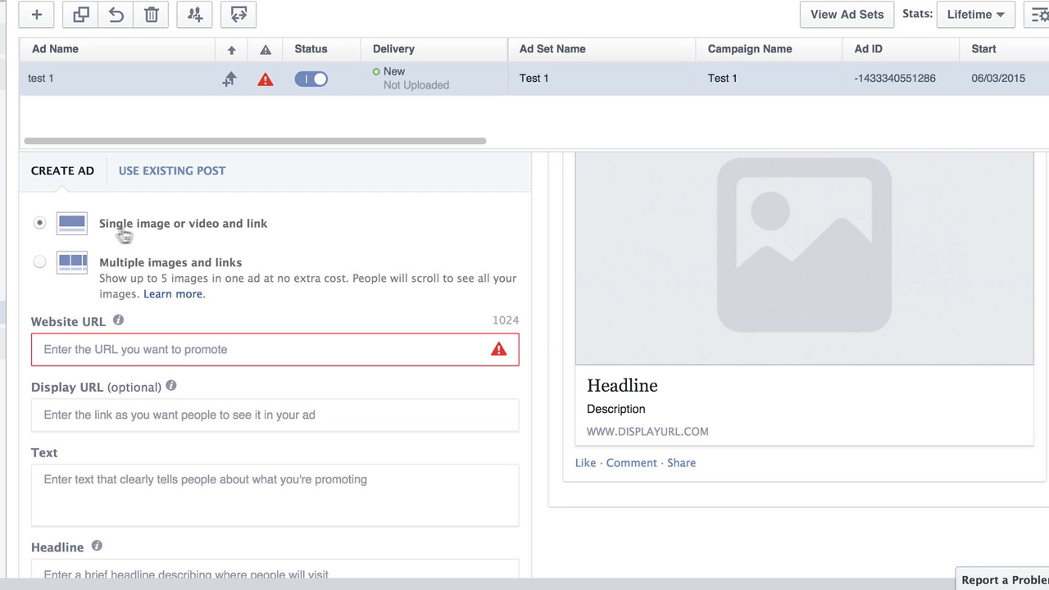
scroll("down", 3)
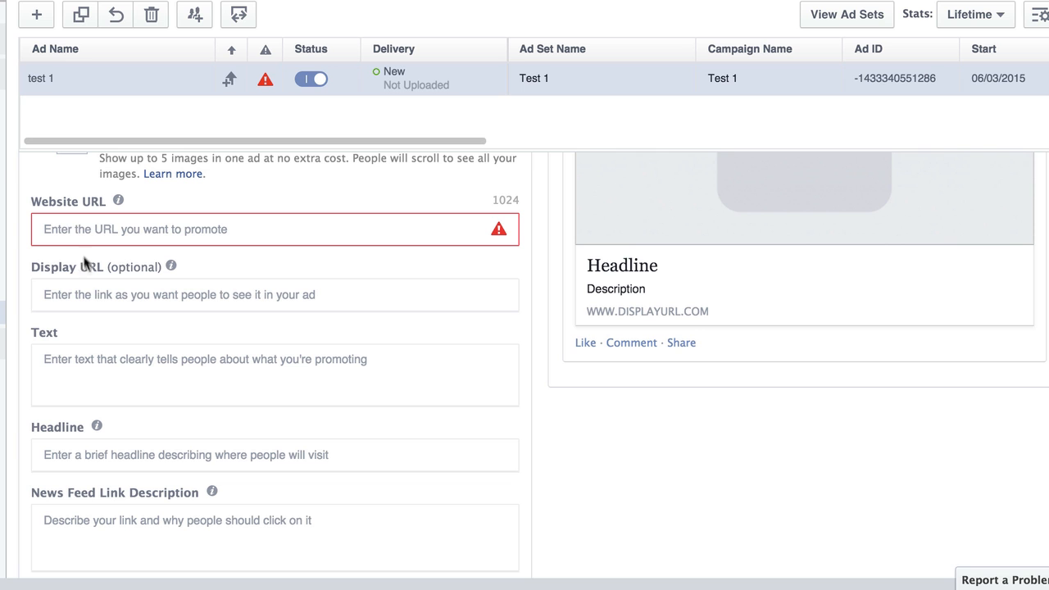
scroll("down", 3)
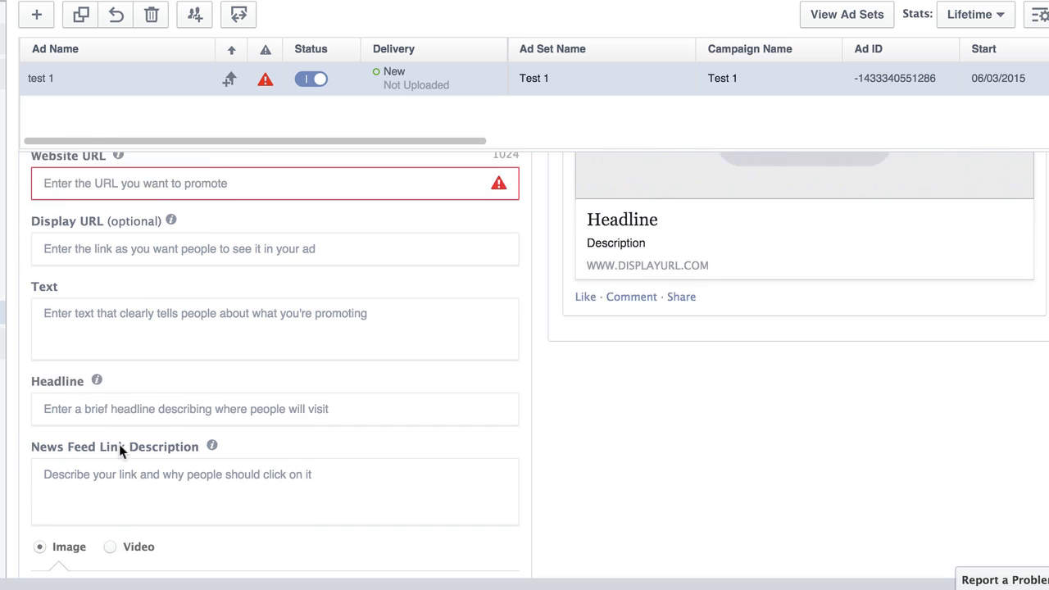
scroll("down", 3)
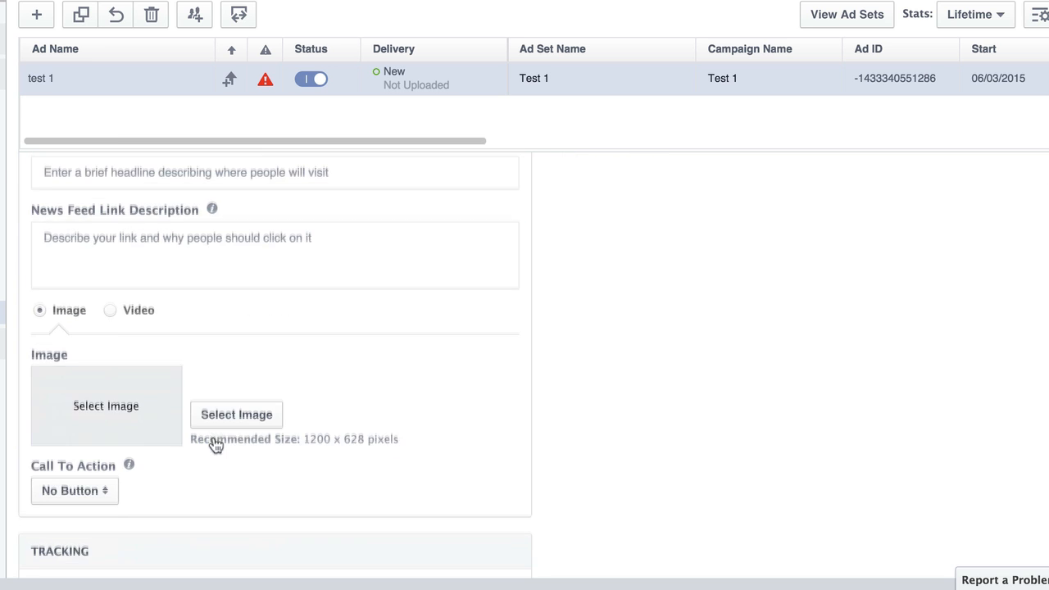
scroll("down", 3)
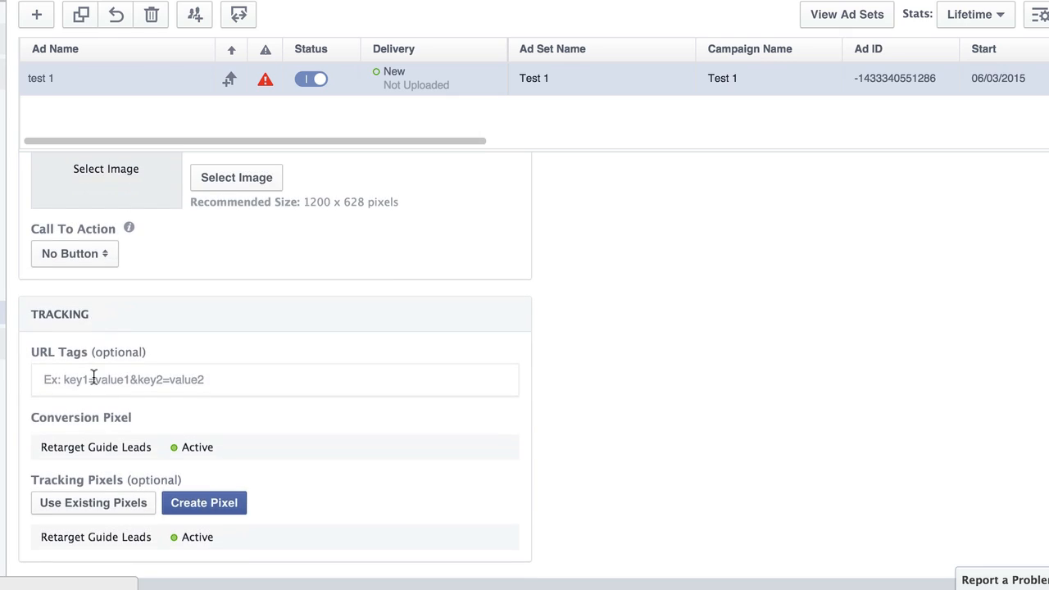
scroll("down", 3)
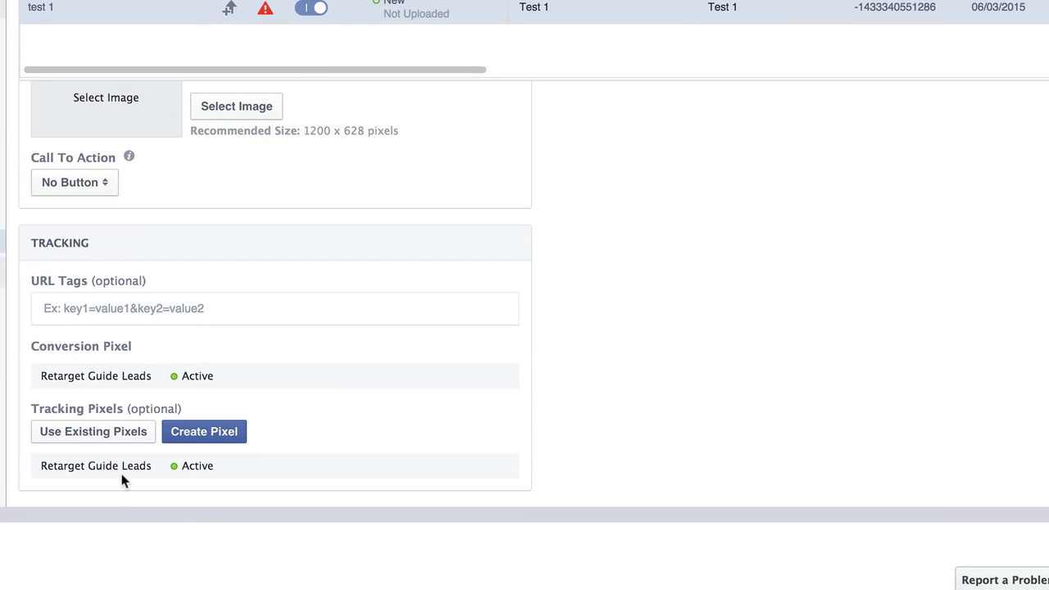
scroll("up", 3)
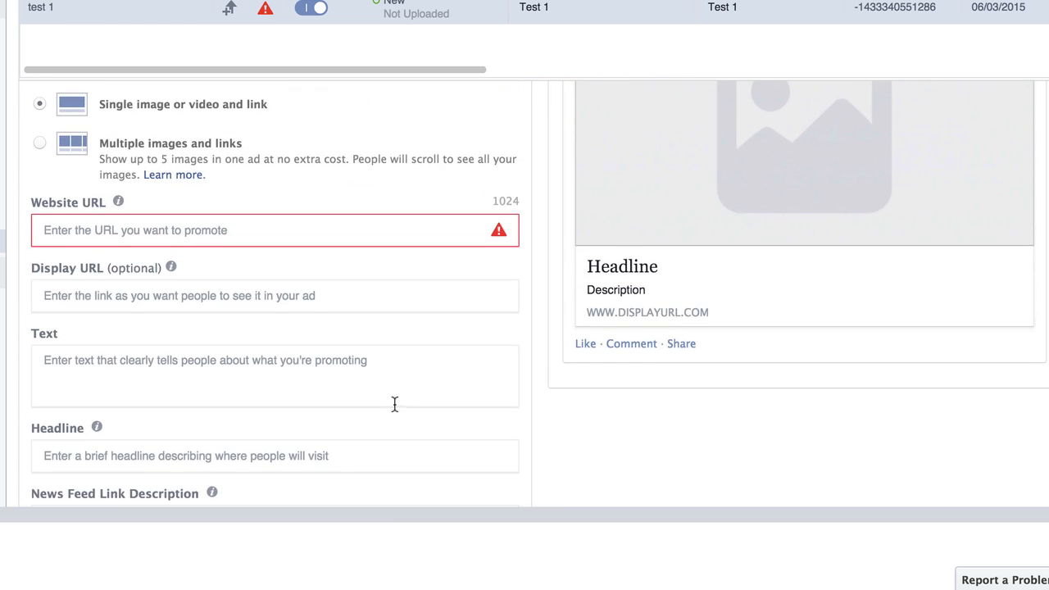
scroll("up", 3)
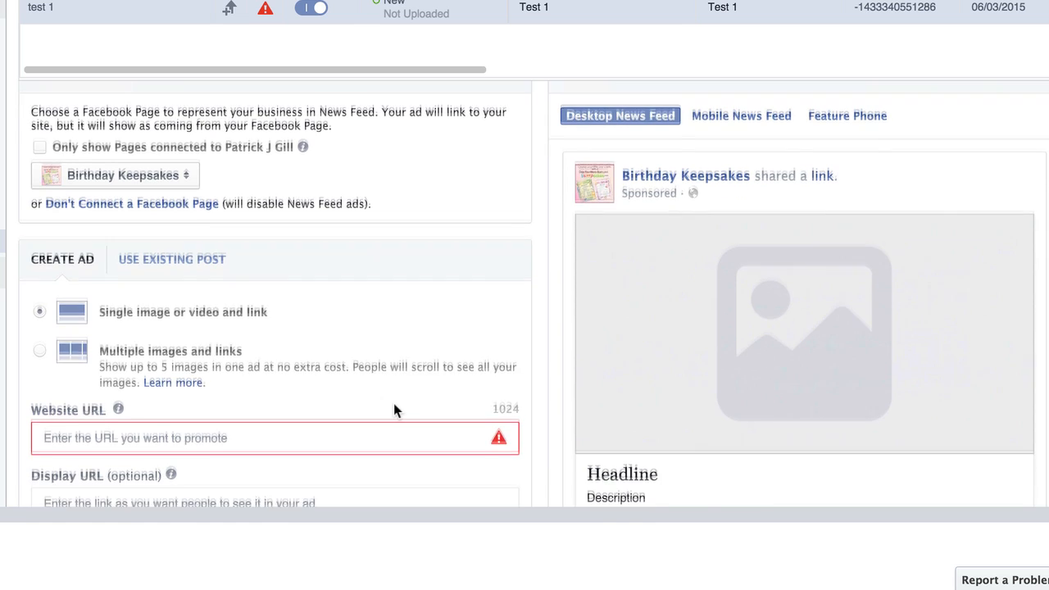
scroll("down", 3)
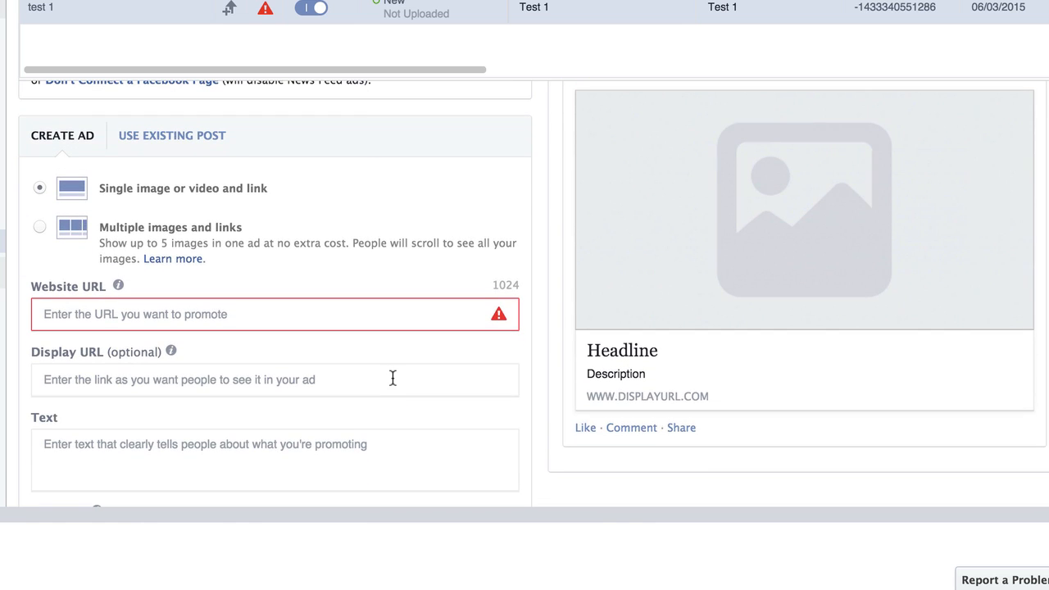
scroll("down", 3)
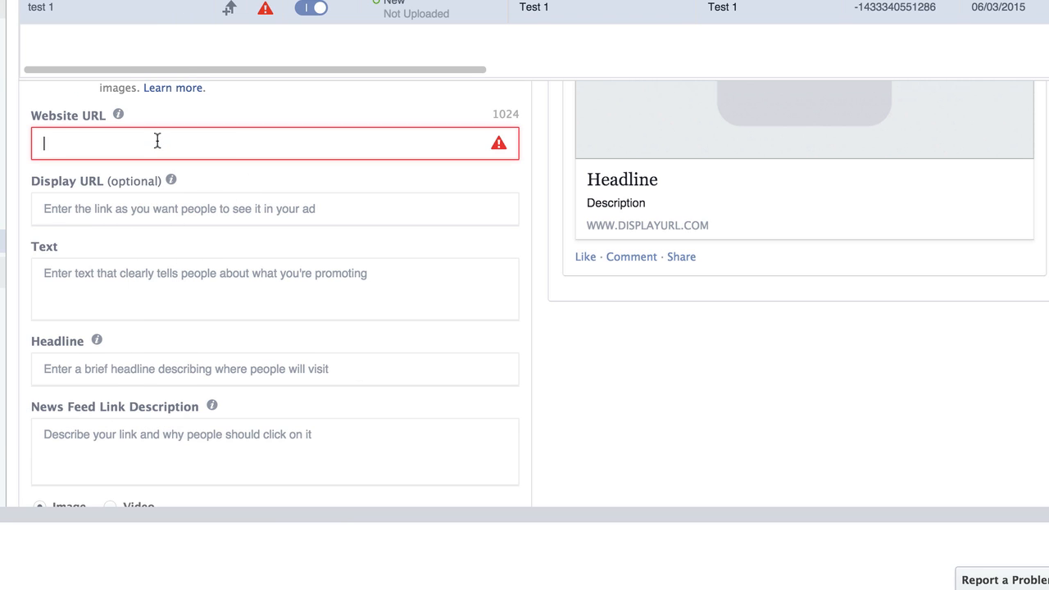
type("http://www.bkeepsakes.com/alphabetart.cfm")
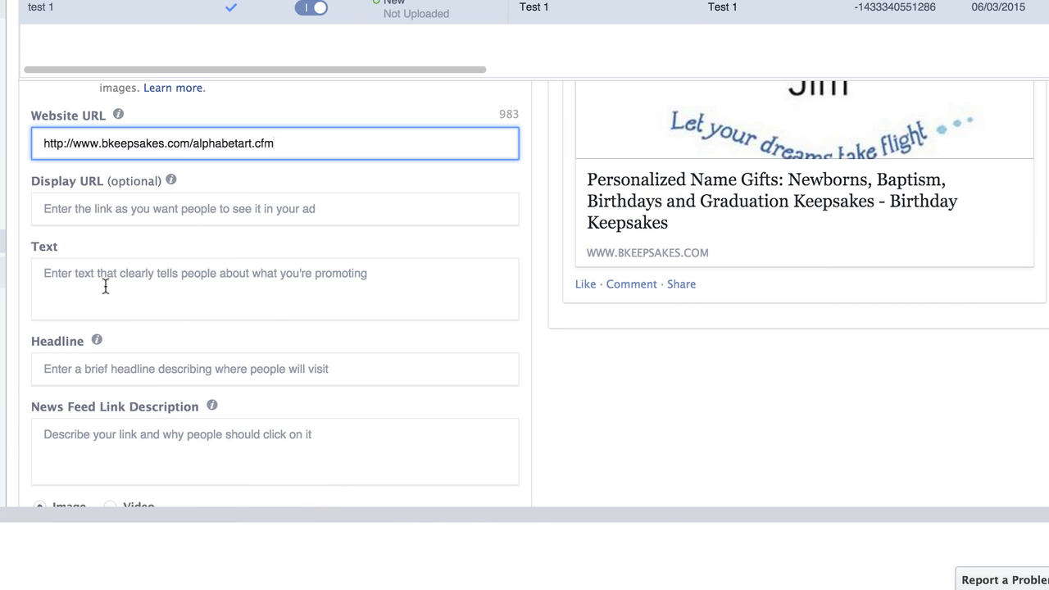
type("Your child's name becomes a beautiful work of art, perfect to celebrate any special occasion.")
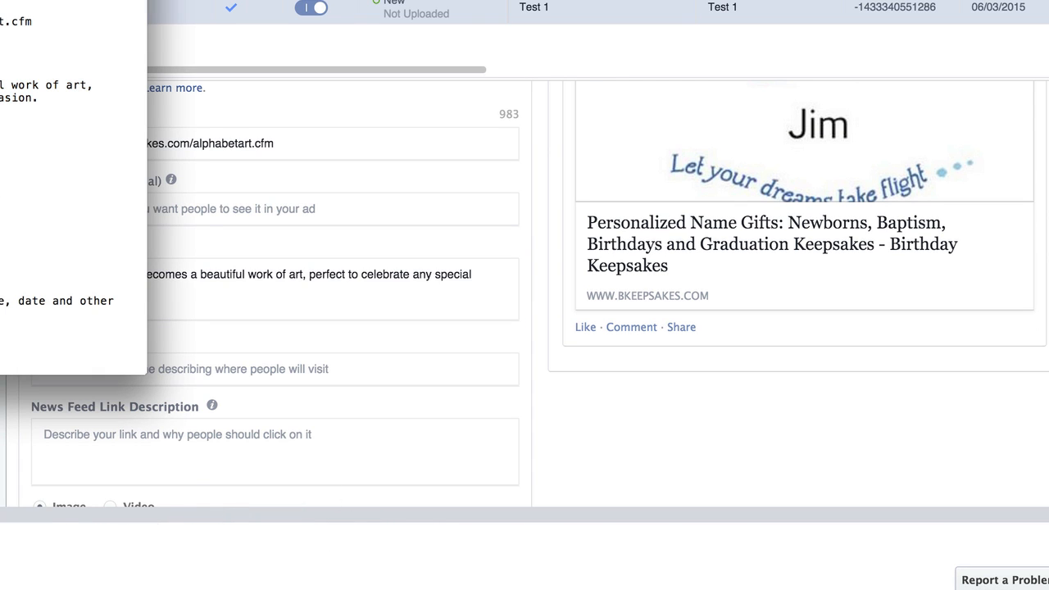
left_click(276, 208)
type("birthdaykeepsakes.com")
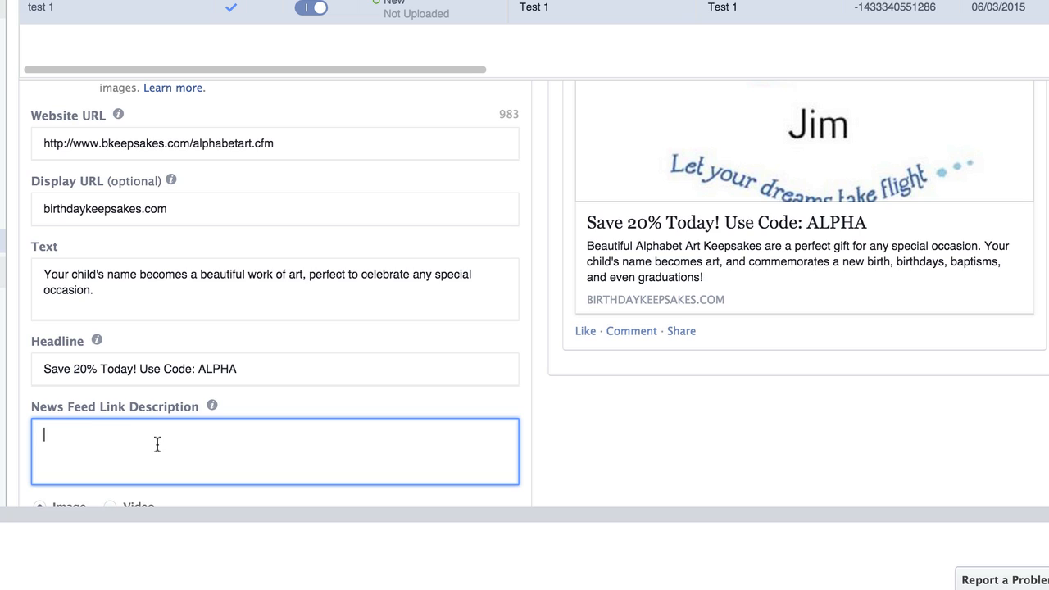
type("Personalized with your choice of name, date and other special details.")
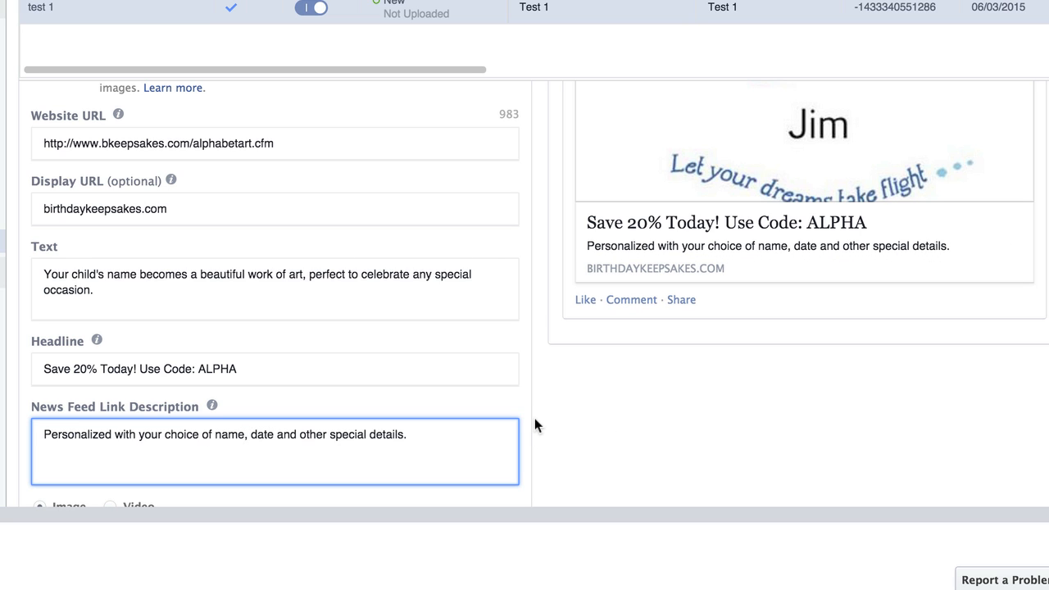
mouse_move(539, 413)
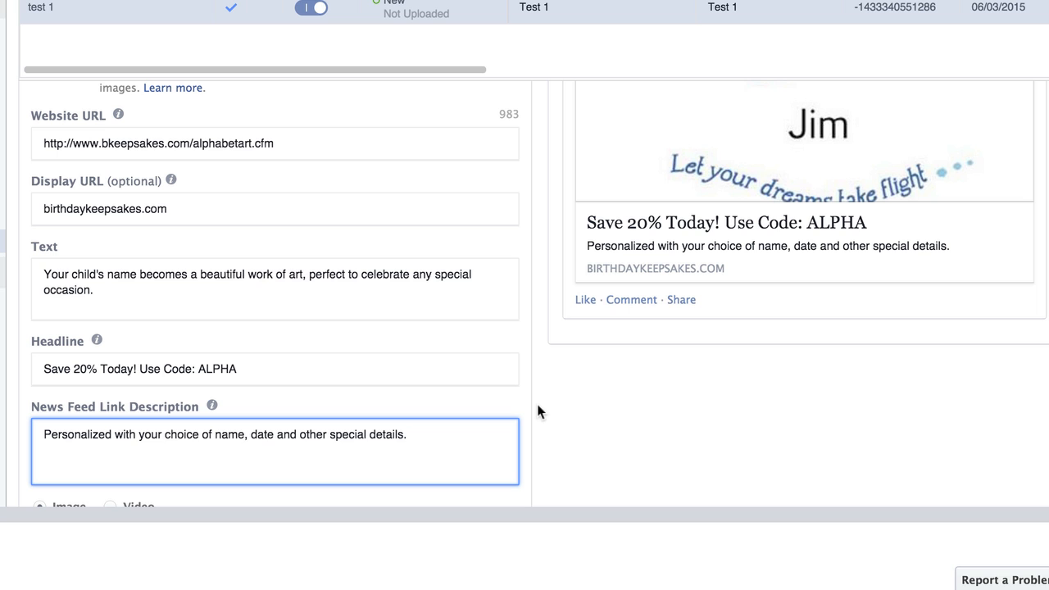
scroll("up", 3)
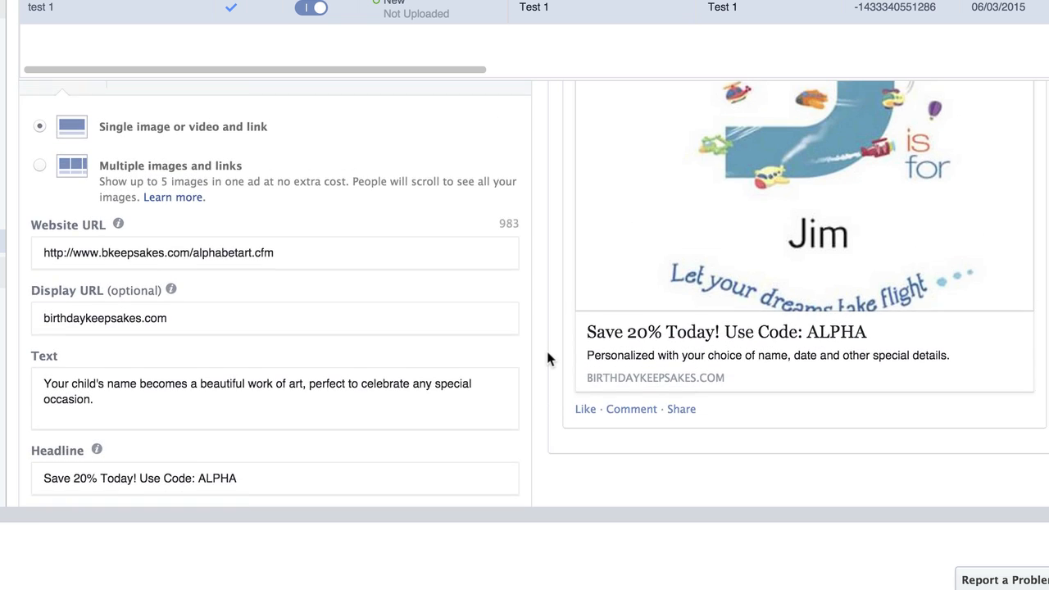
scroll("up", 3)
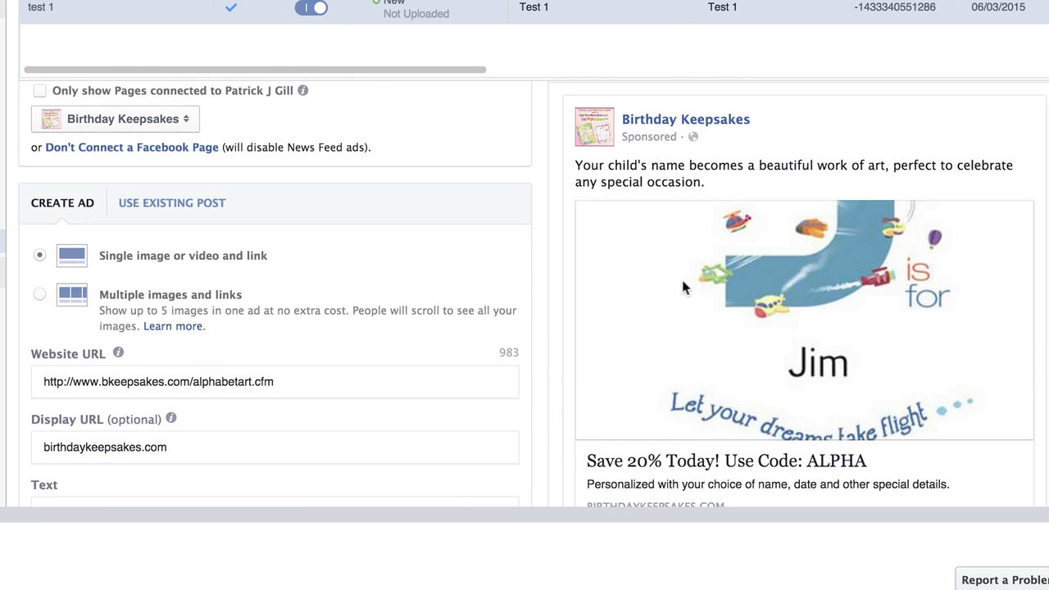
scroll("down", 3)
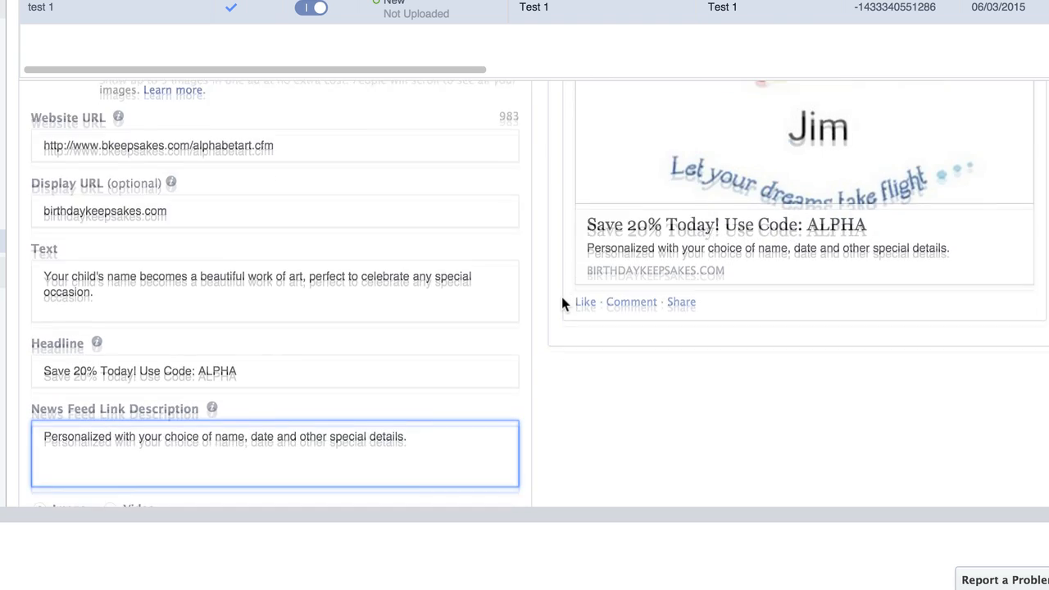
scroll("down", 3)
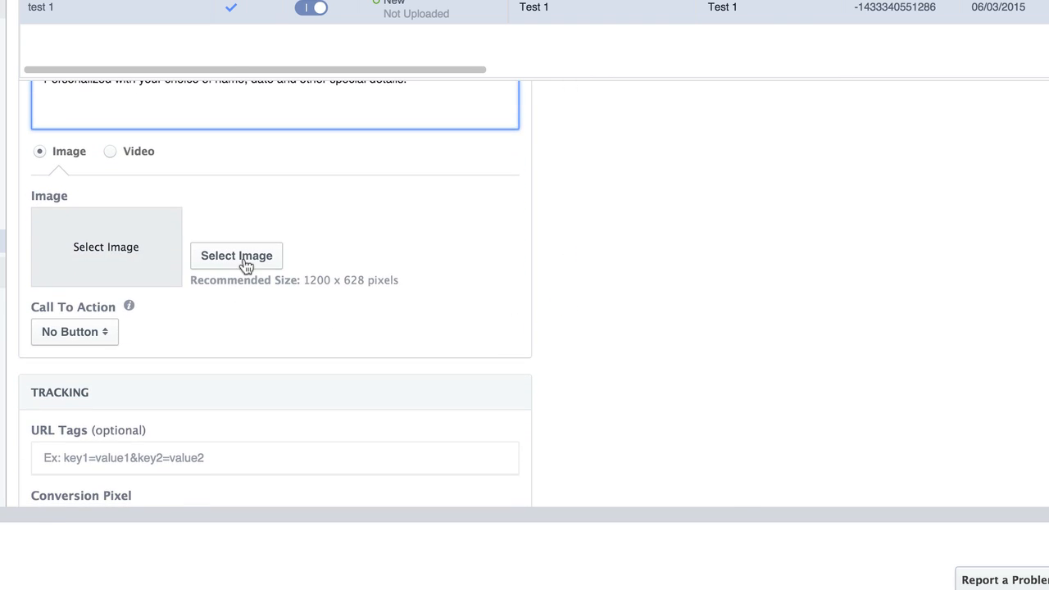
Step: Attach the two product images from the image library to the ad
left_click(236, 255)
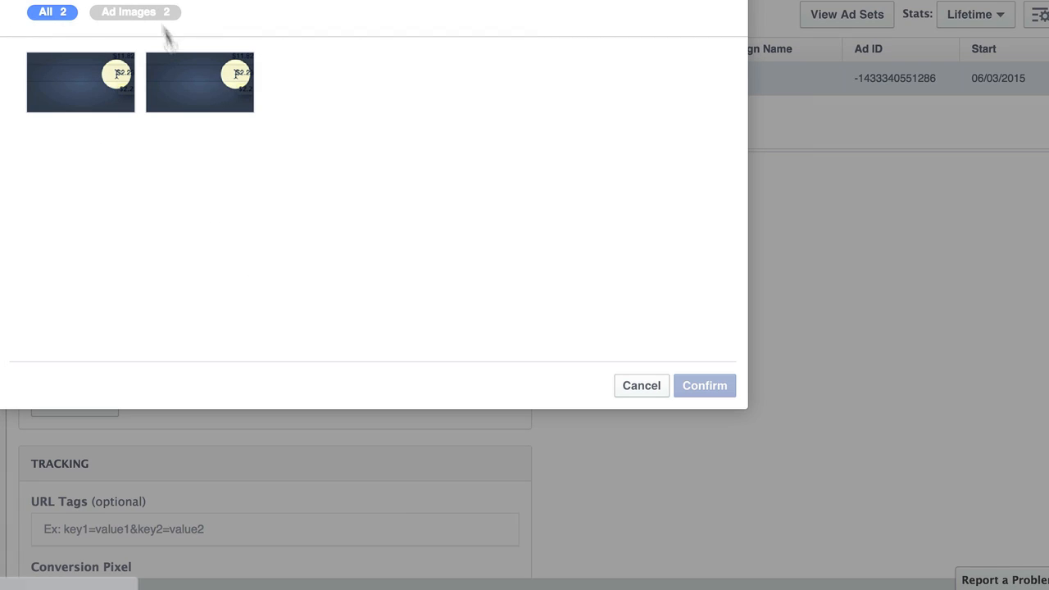
left_click(705, 385)
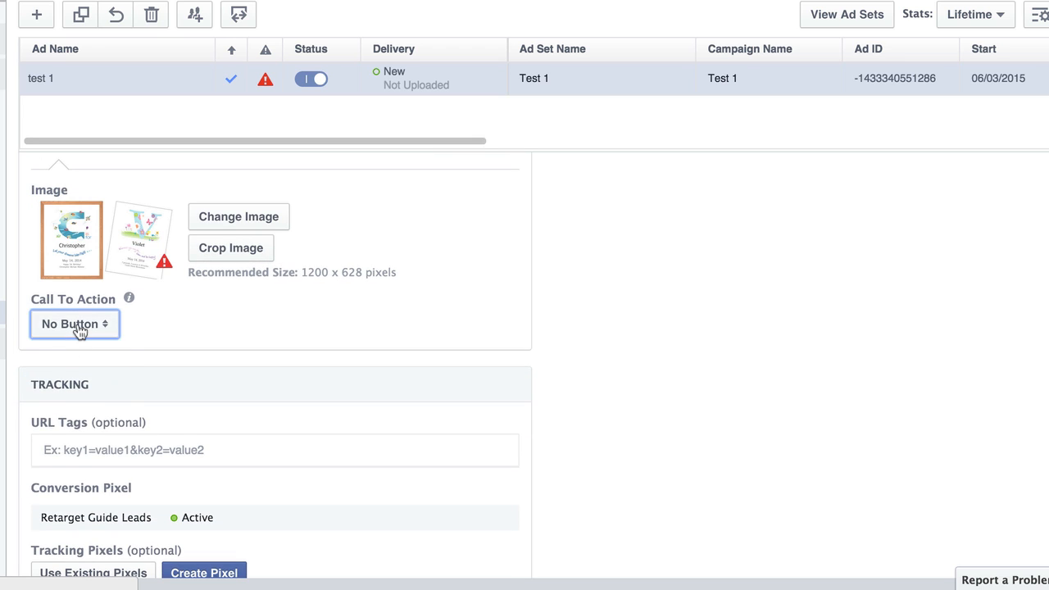
Step: Set the ad's call-to-action button to Shop Now
left_click(75, 325)
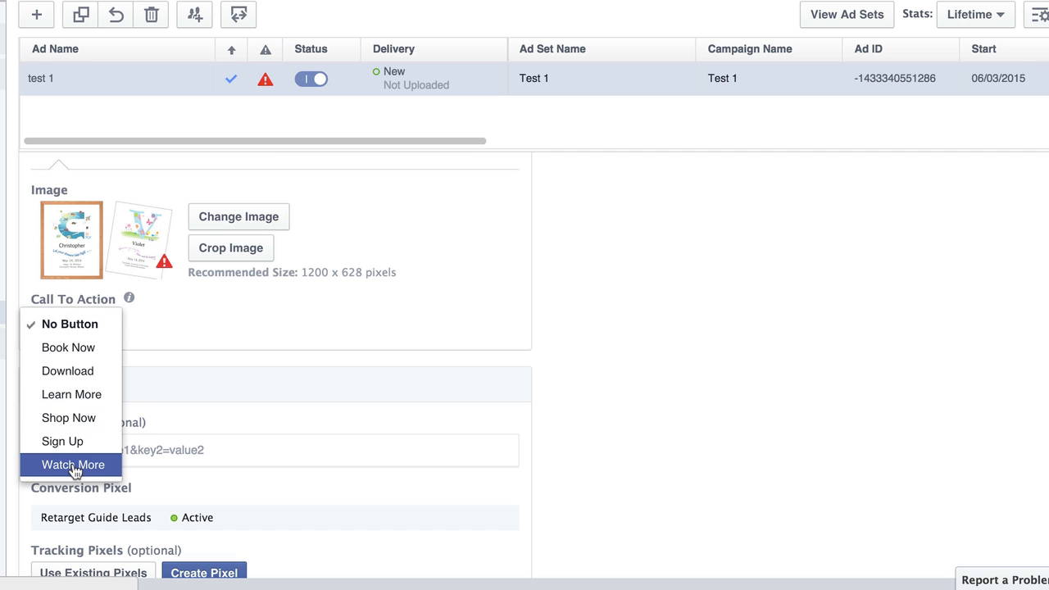
mouse_move(72, 394)
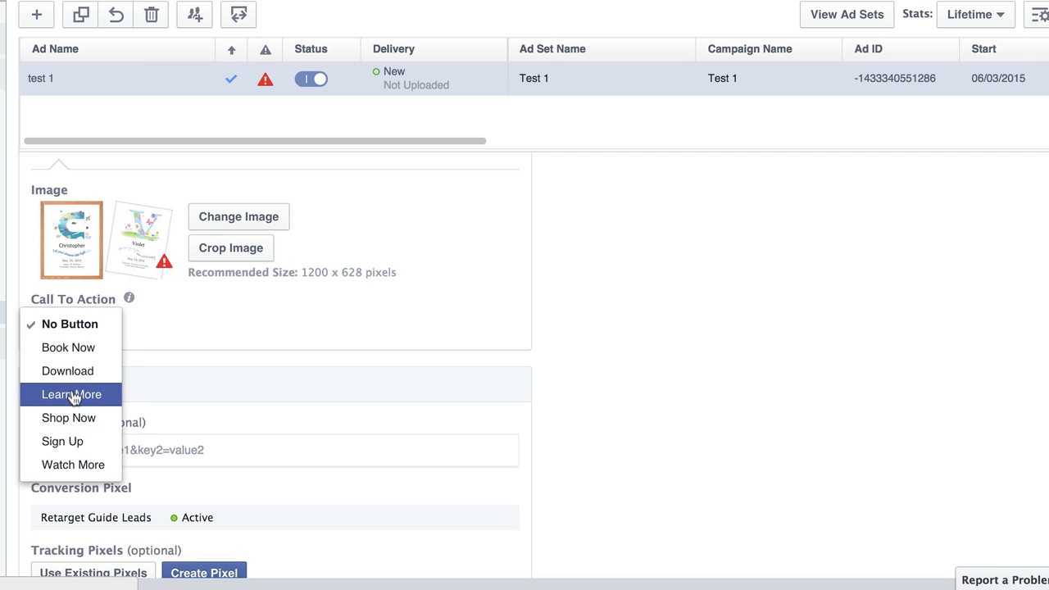
left_click(69, 418)
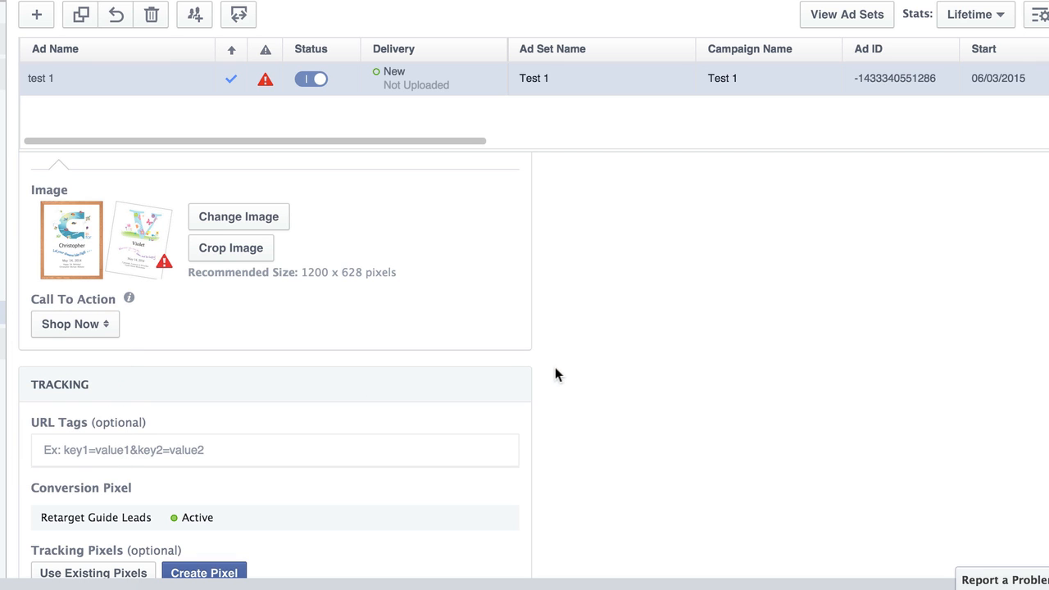
scroll("down", 3)
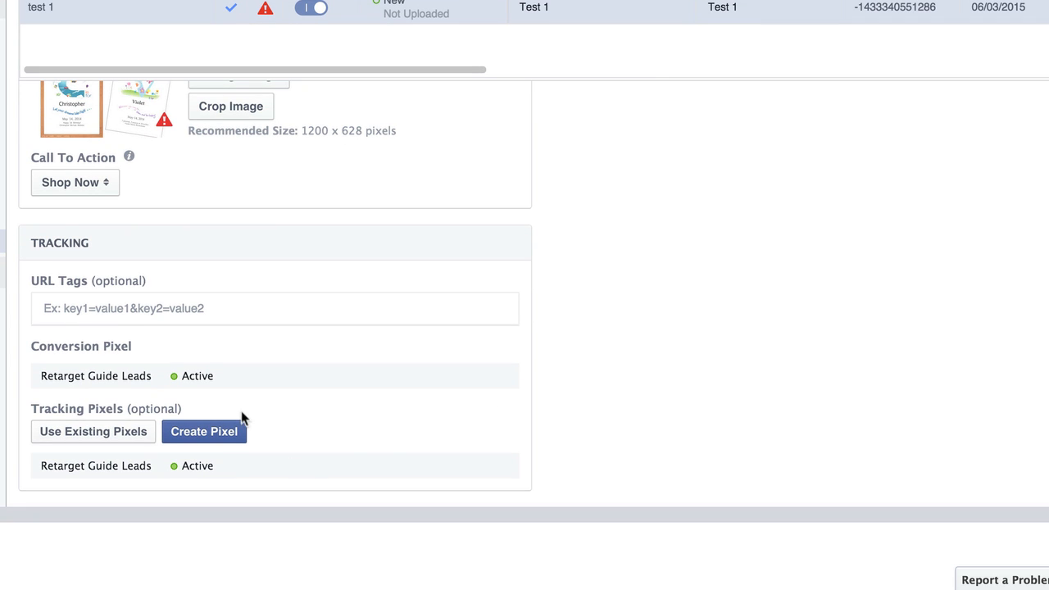
mouse_move(160, 442)
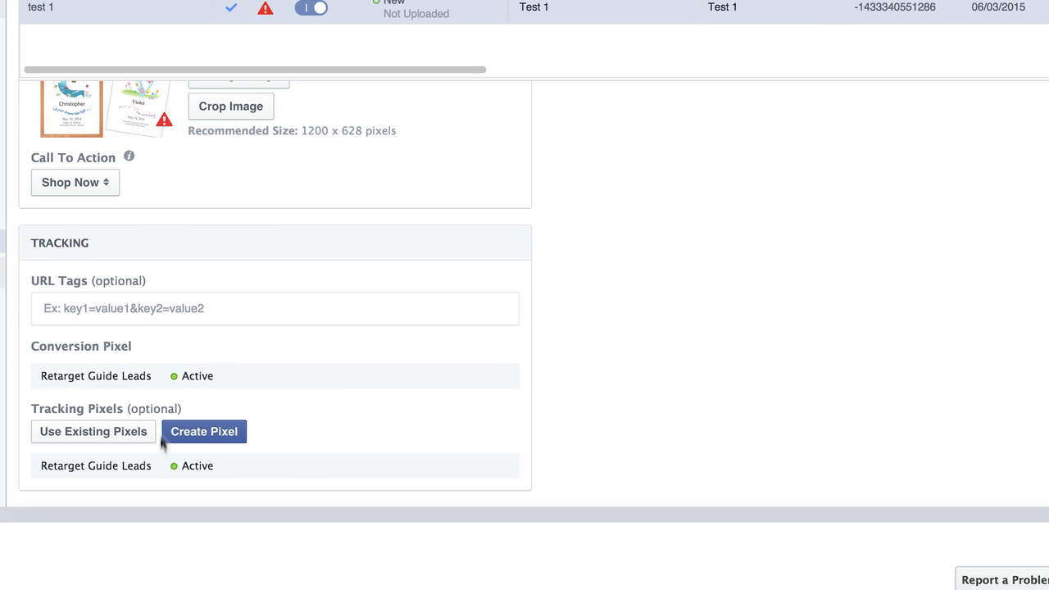
scroll("up", 3)
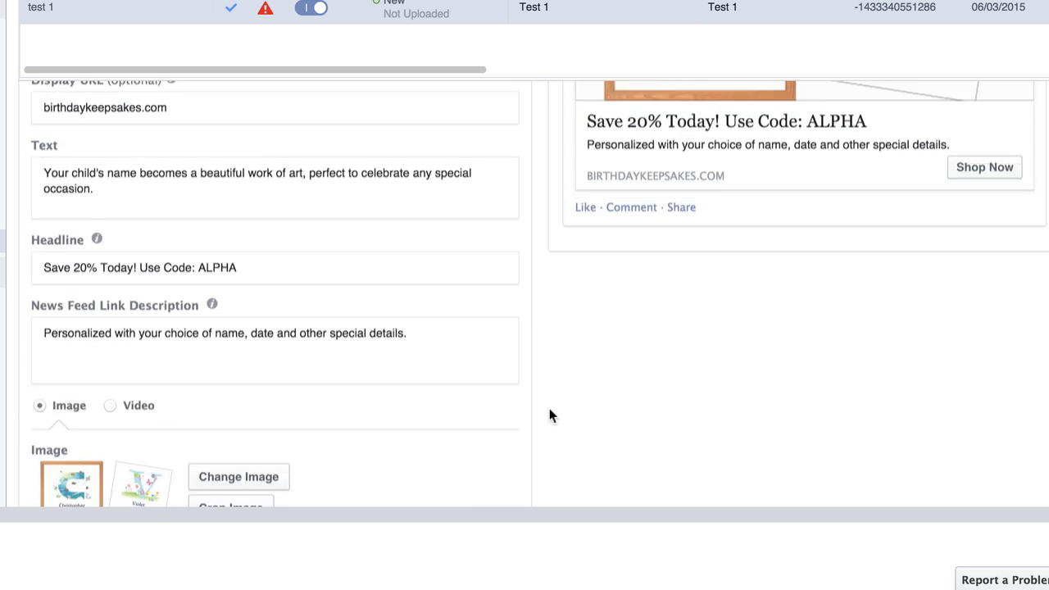
scroll("up", 3)
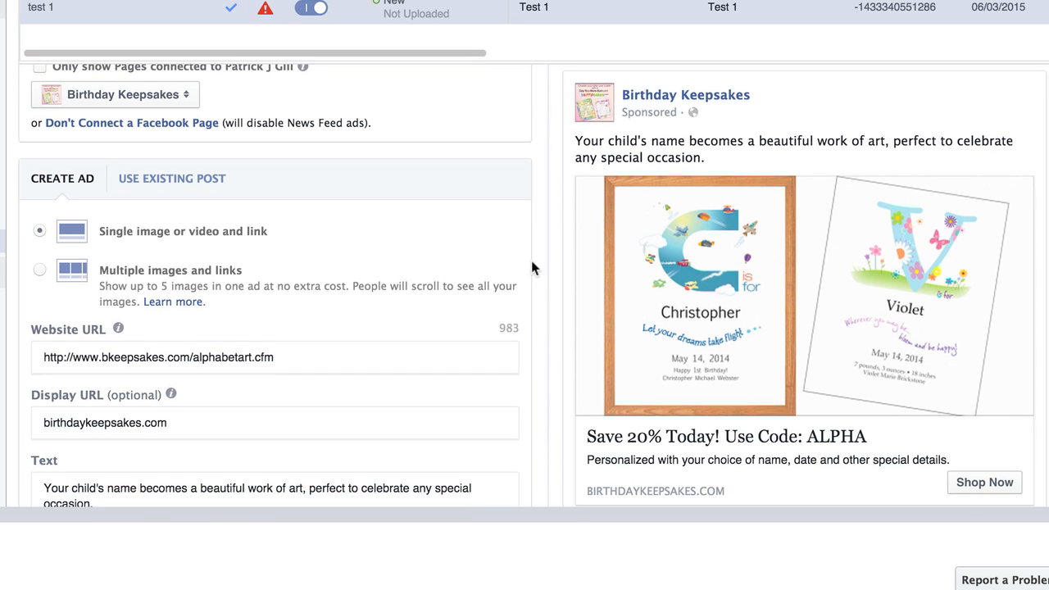
scroll("up", 3)
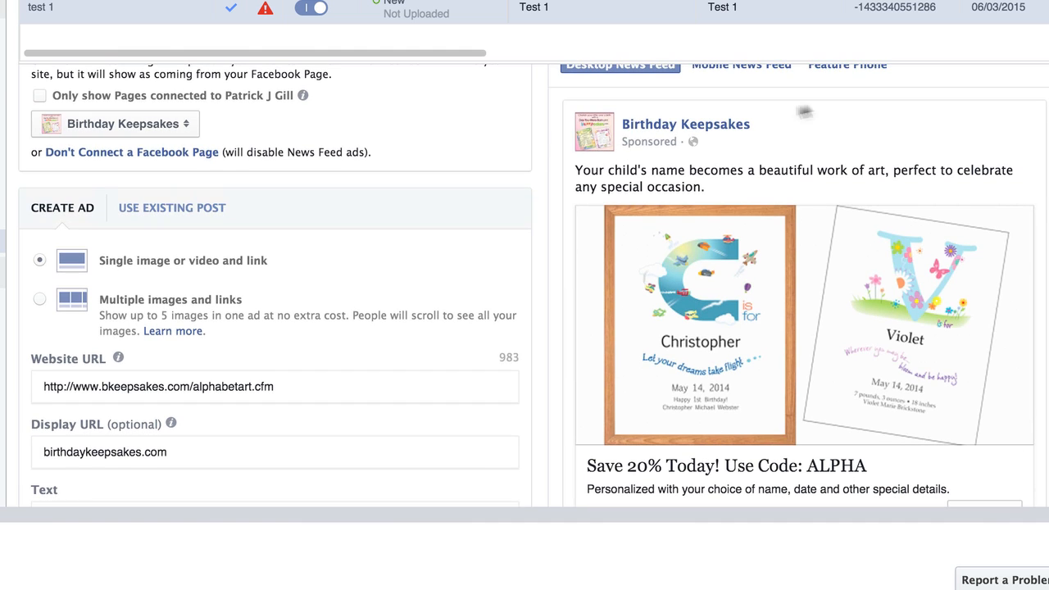
scroll("up", 3)
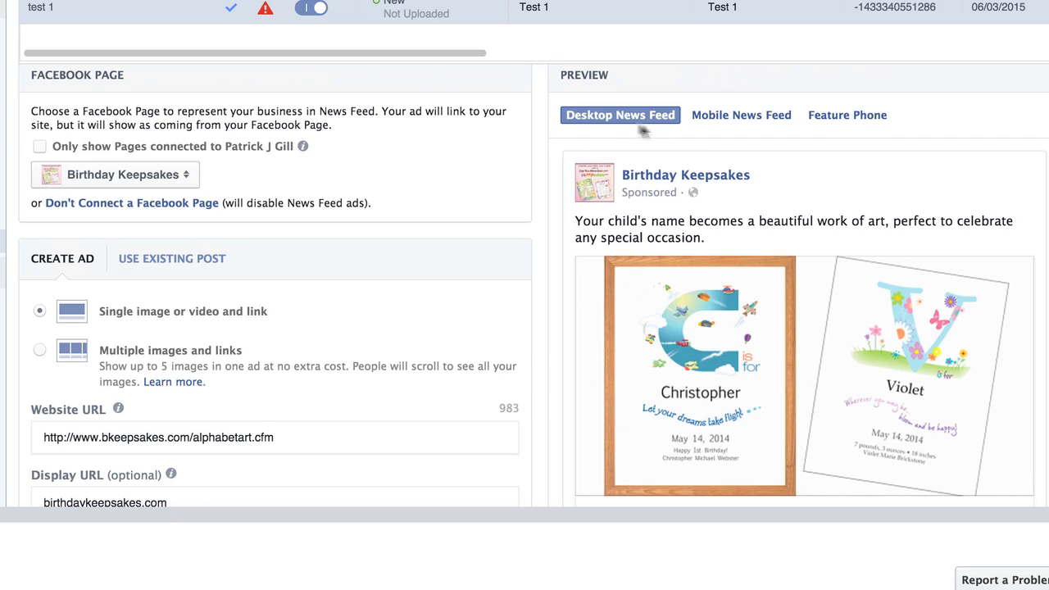
scroll("down", 3)
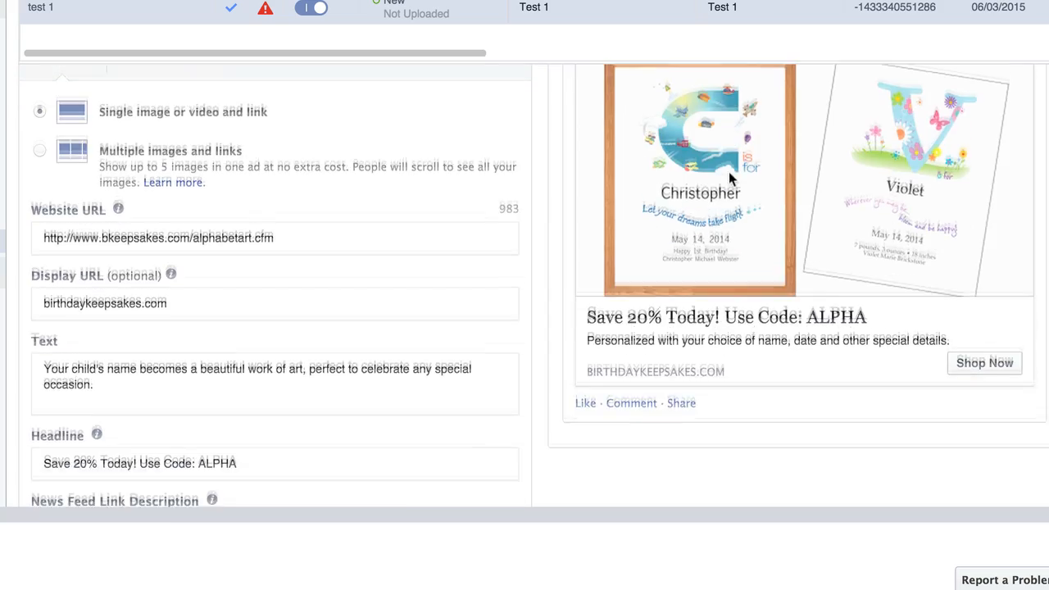
scroll("up", 3)
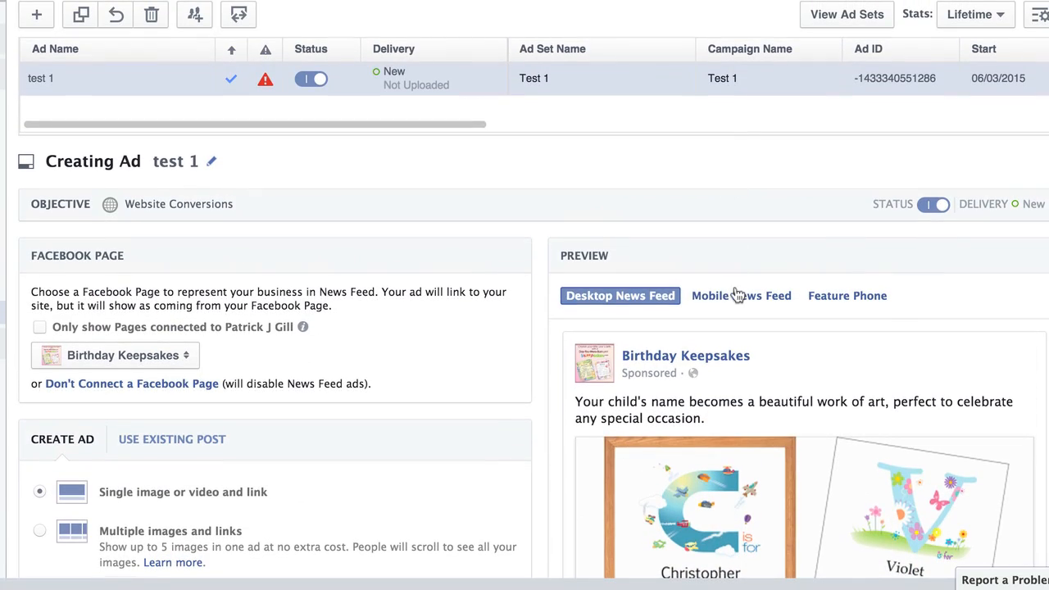
Step: Switch the preview to Mobile News Feed and scroll through the mobile ad
left_click(741, 295)
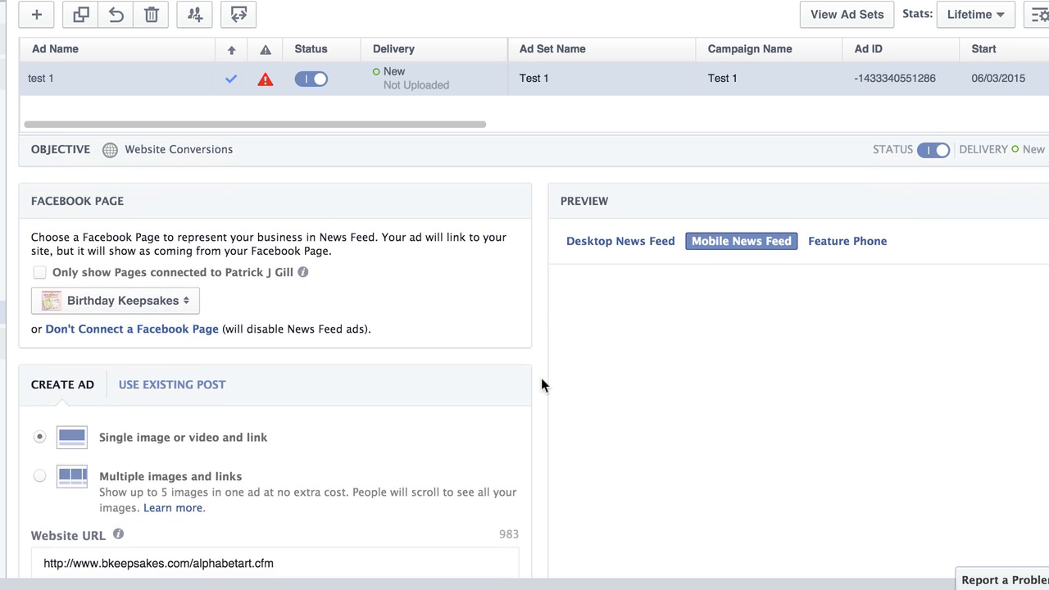
scroll("down", 3)
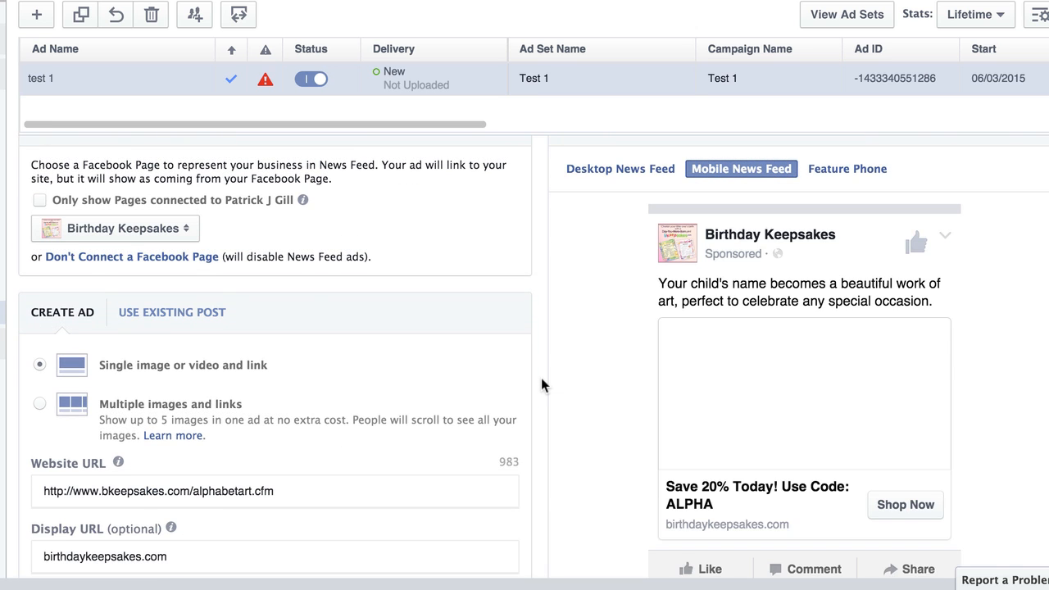
scroll("up", 3)
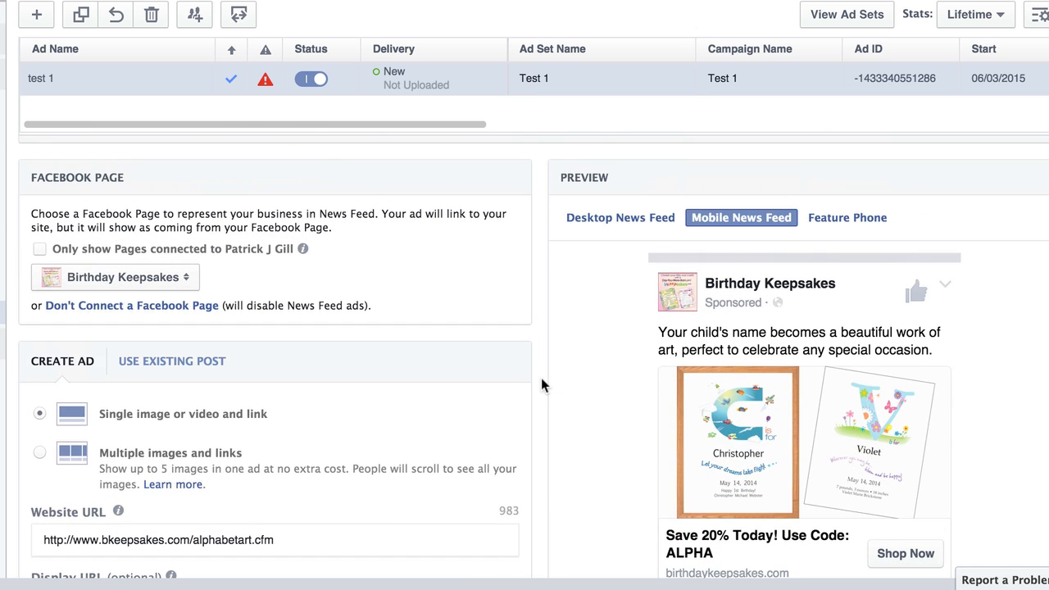
scroll("up", 3)
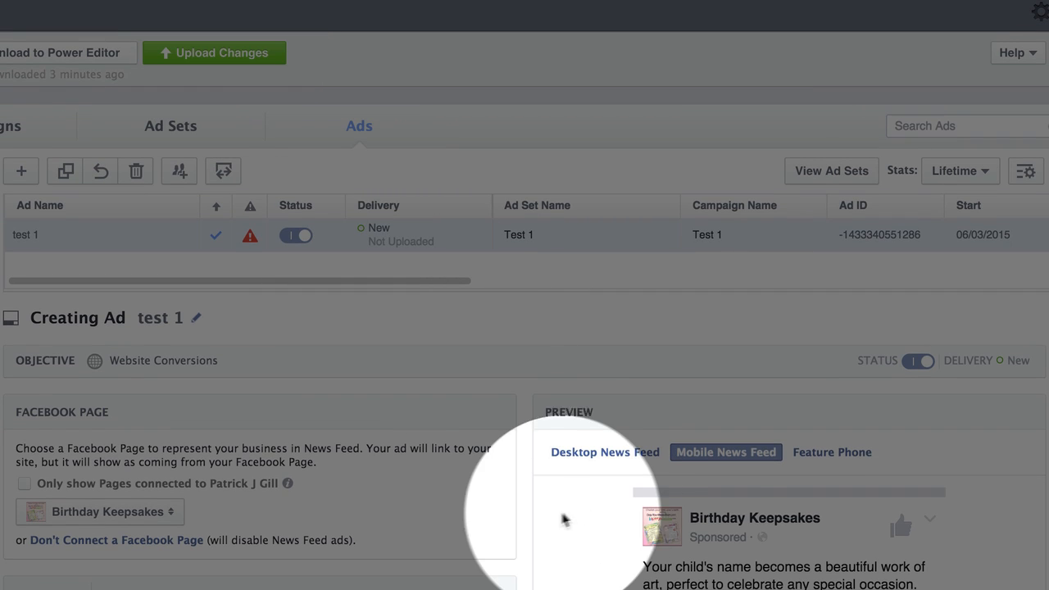
scroll("down", 3)
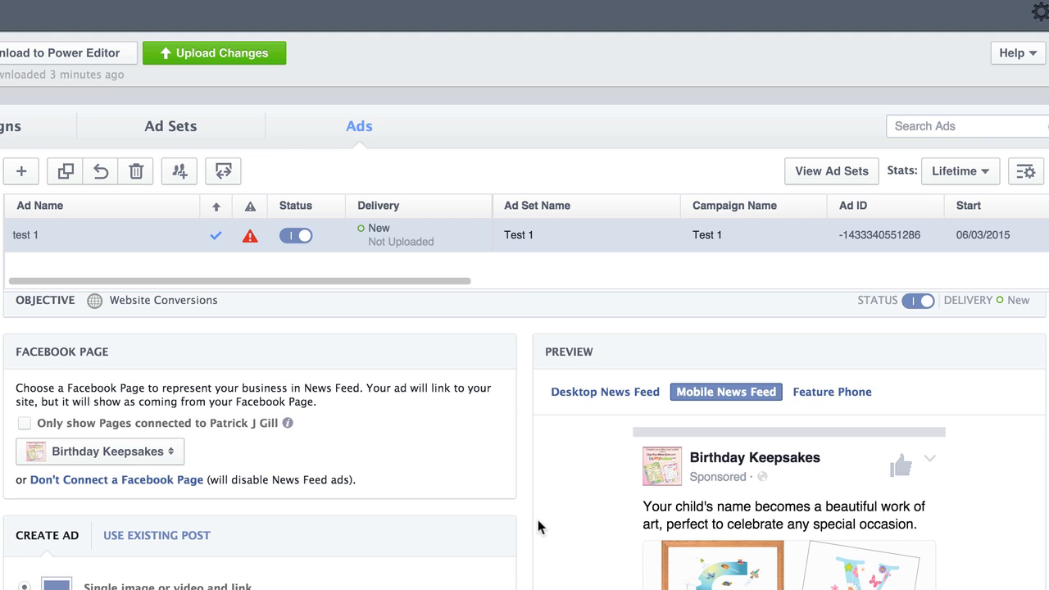
scroll("down", 3)
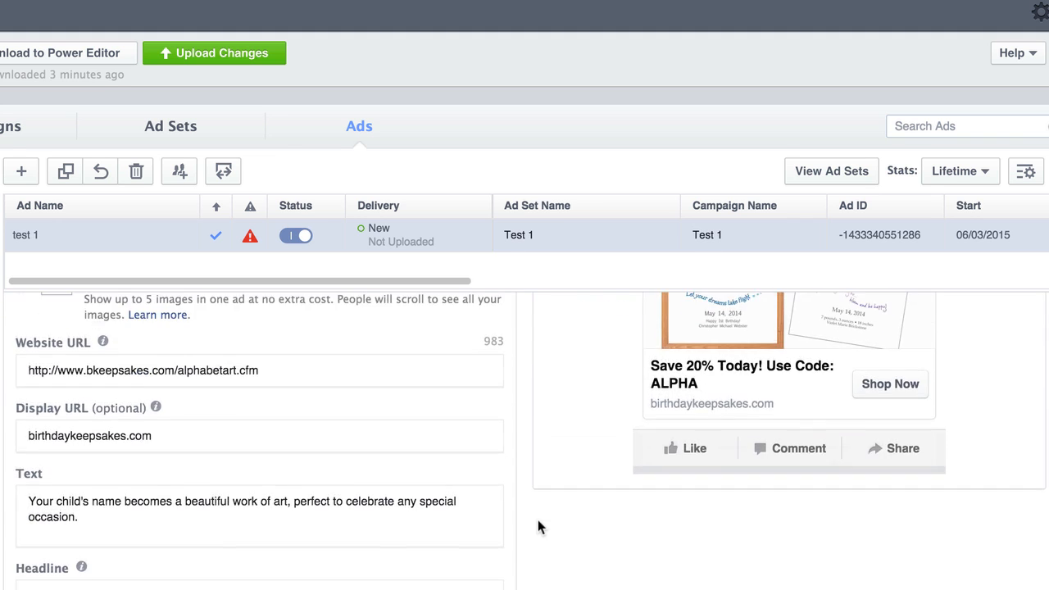
scroll("down", 3)
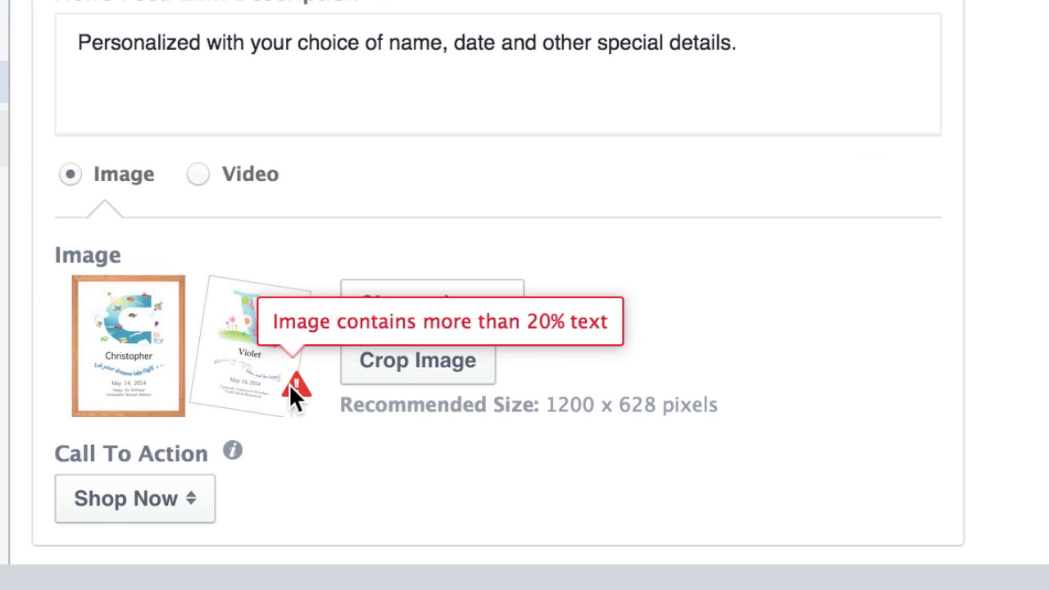
scroll("down", 3)
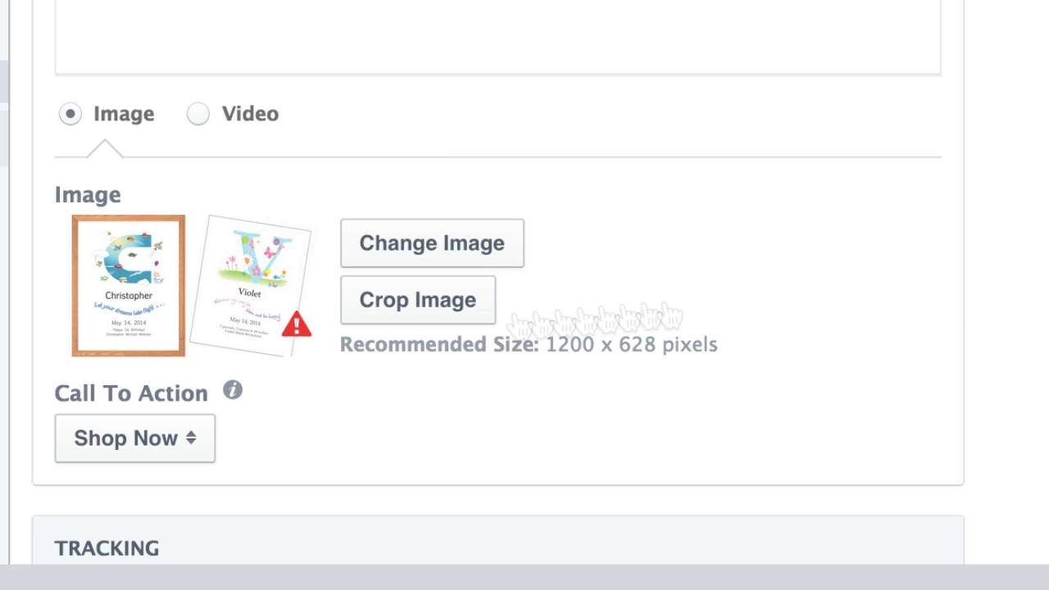
scroll("up", 3)
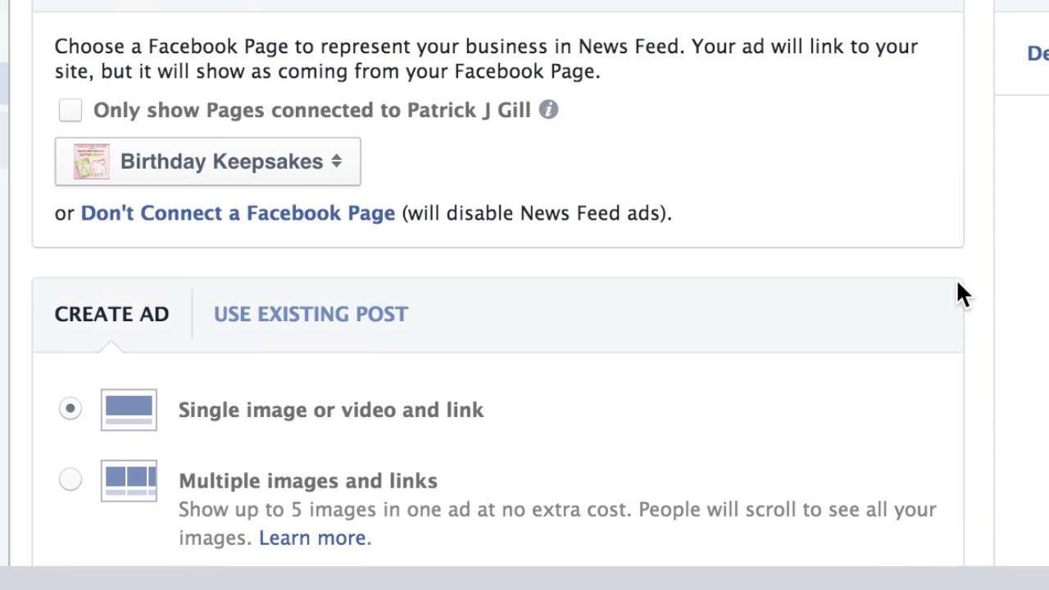